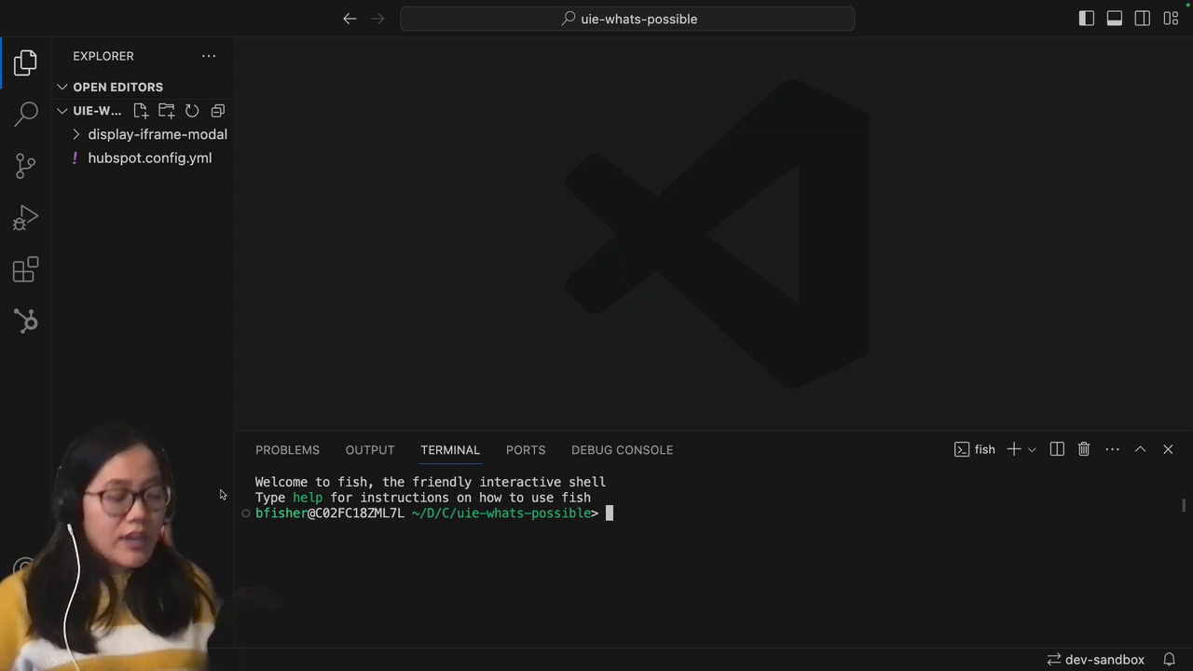
# - Run 'hs project create' naming the project react-components at the default location
pyautogui.write('hs project create')
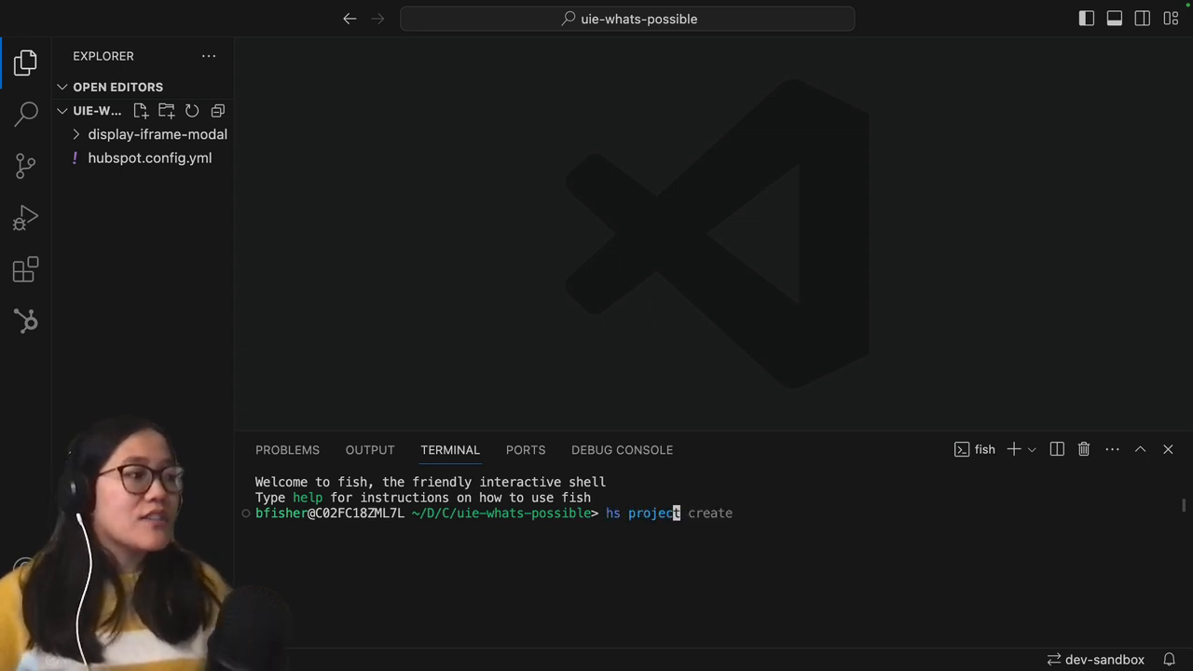
pyautogui.press('Return')
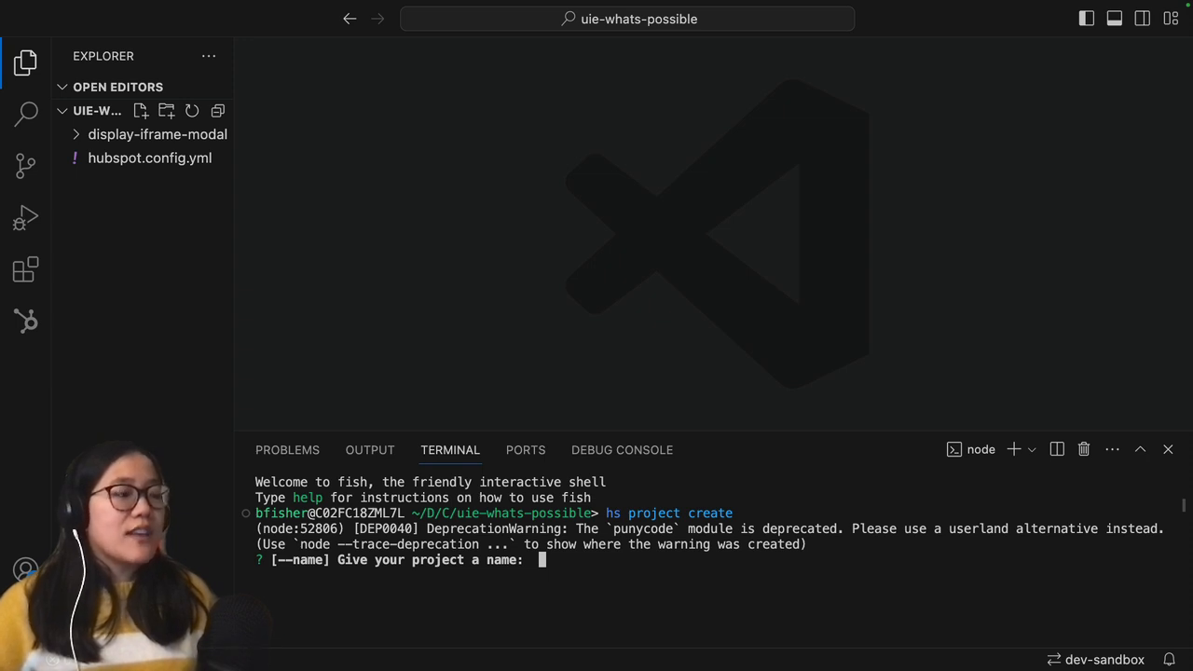
pyautogui.write('react-')
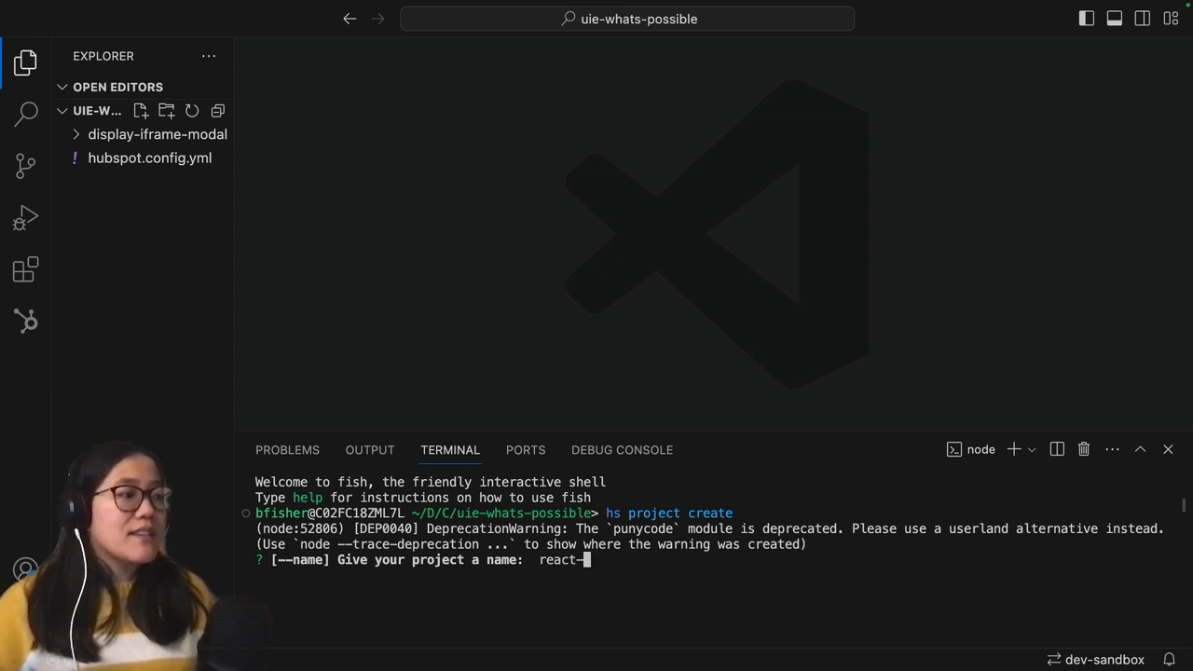
pyautogui.press('Return')
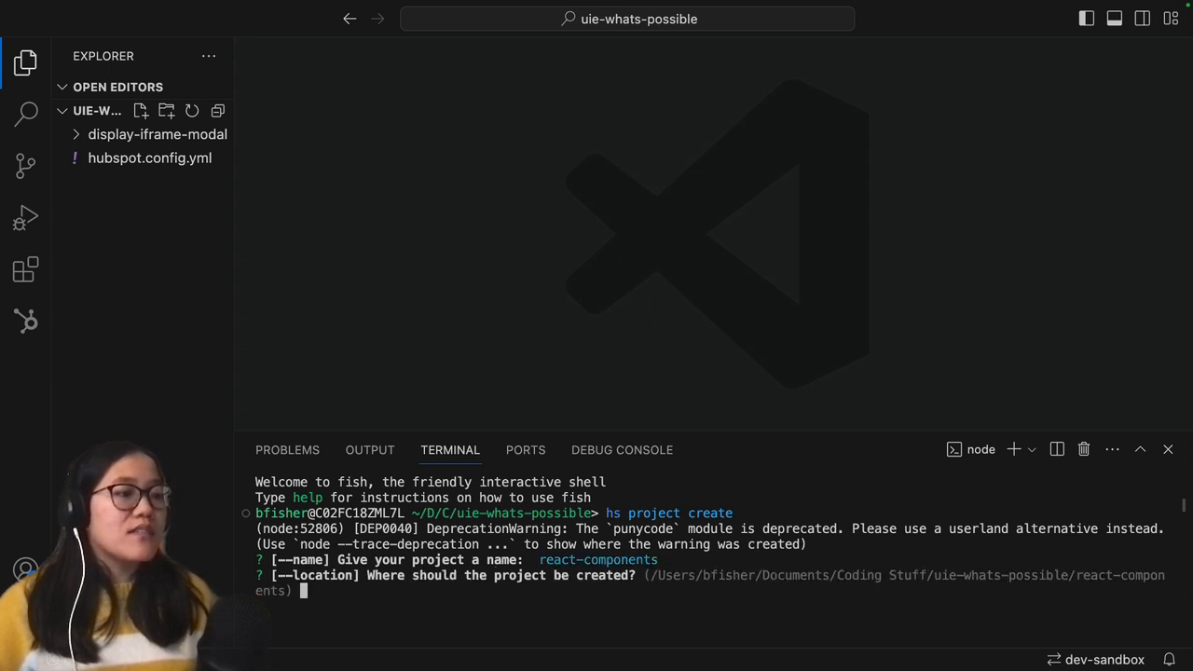
pyautogui.press('Return')
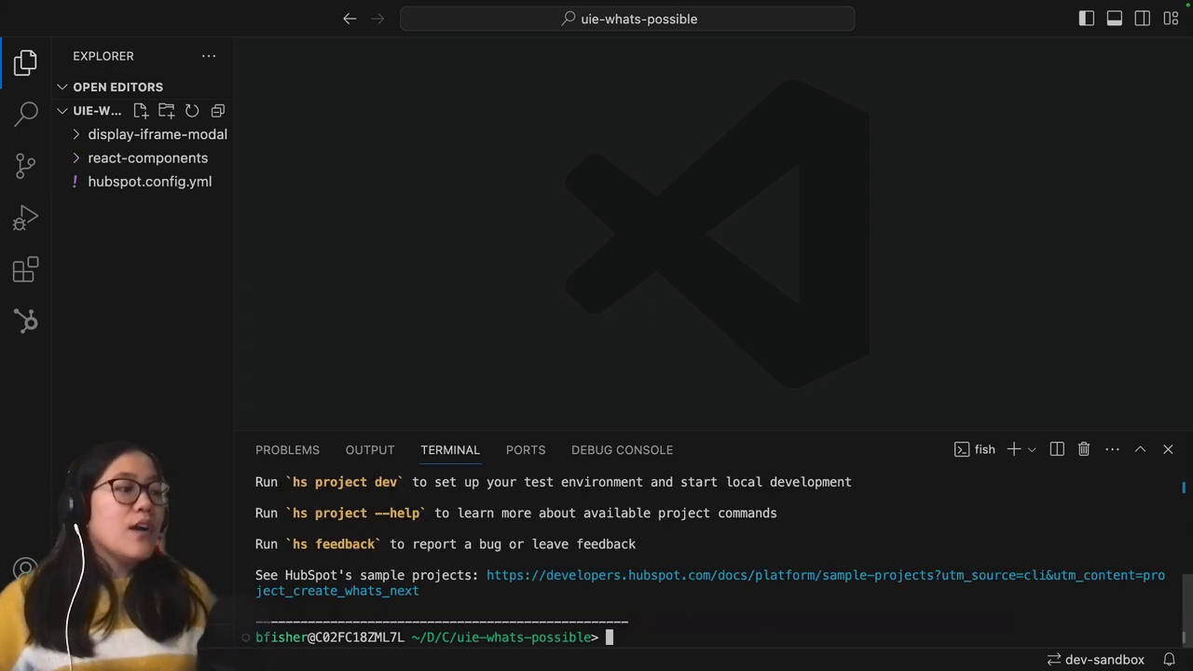
# - Move into the react-components folder and install its npm dependencies
pyautogui.write('cd react-components')
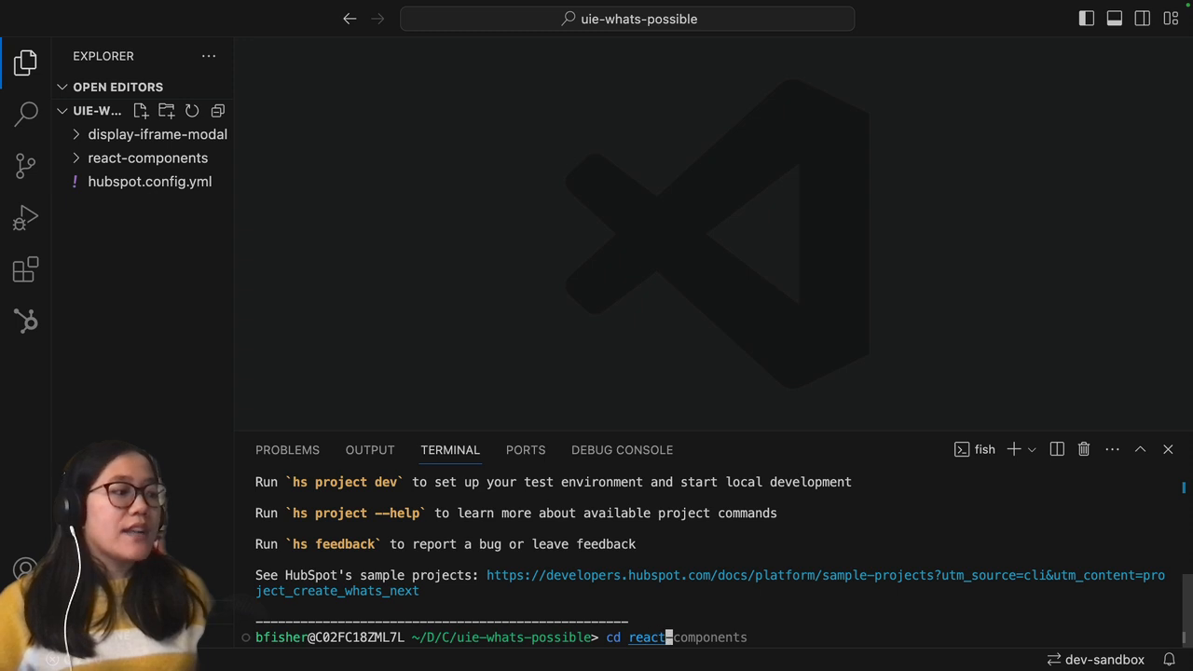
pyautogui.press('Return')
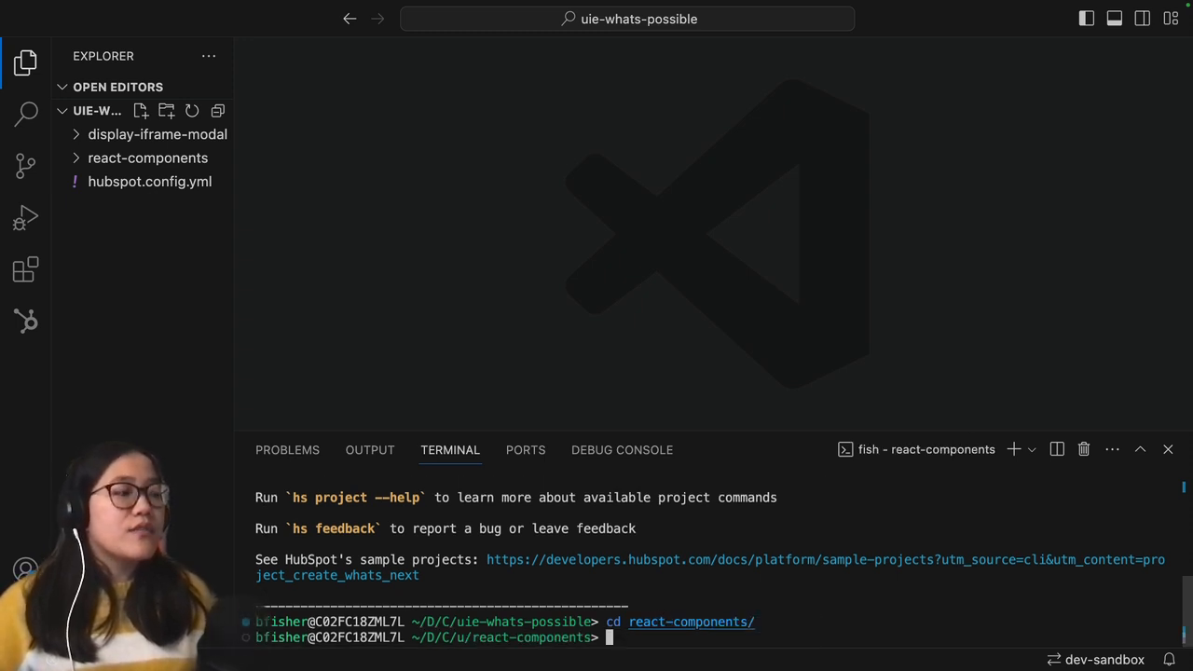
pyautogui.write('npm i')
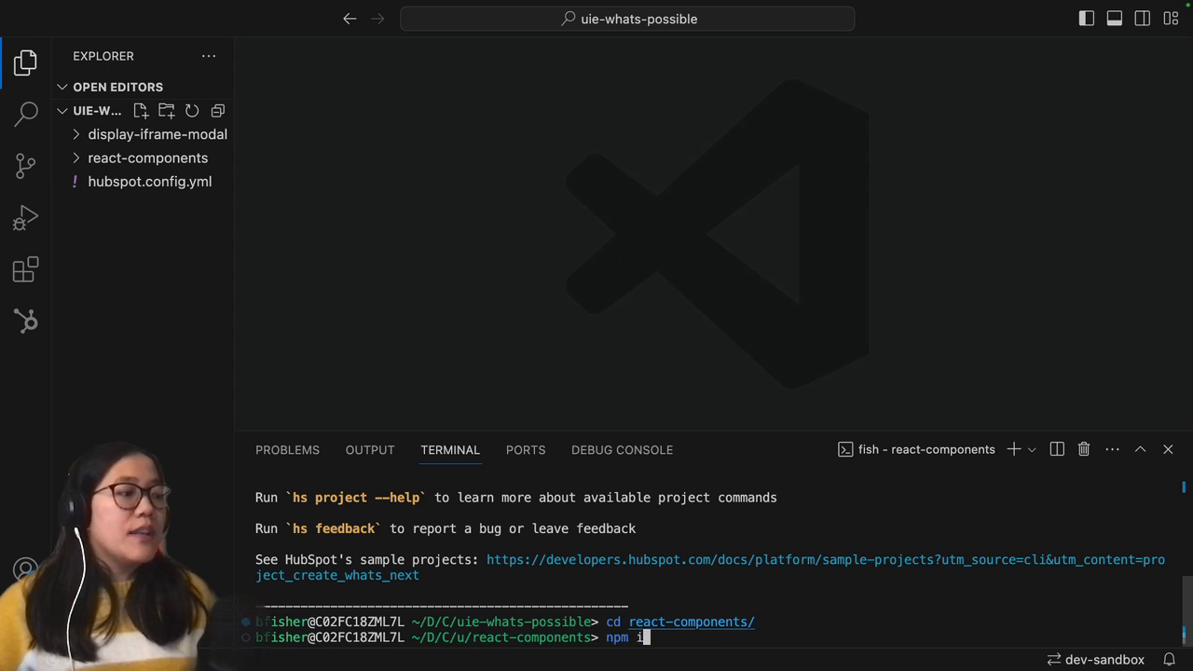
pyautogui.press('Return')
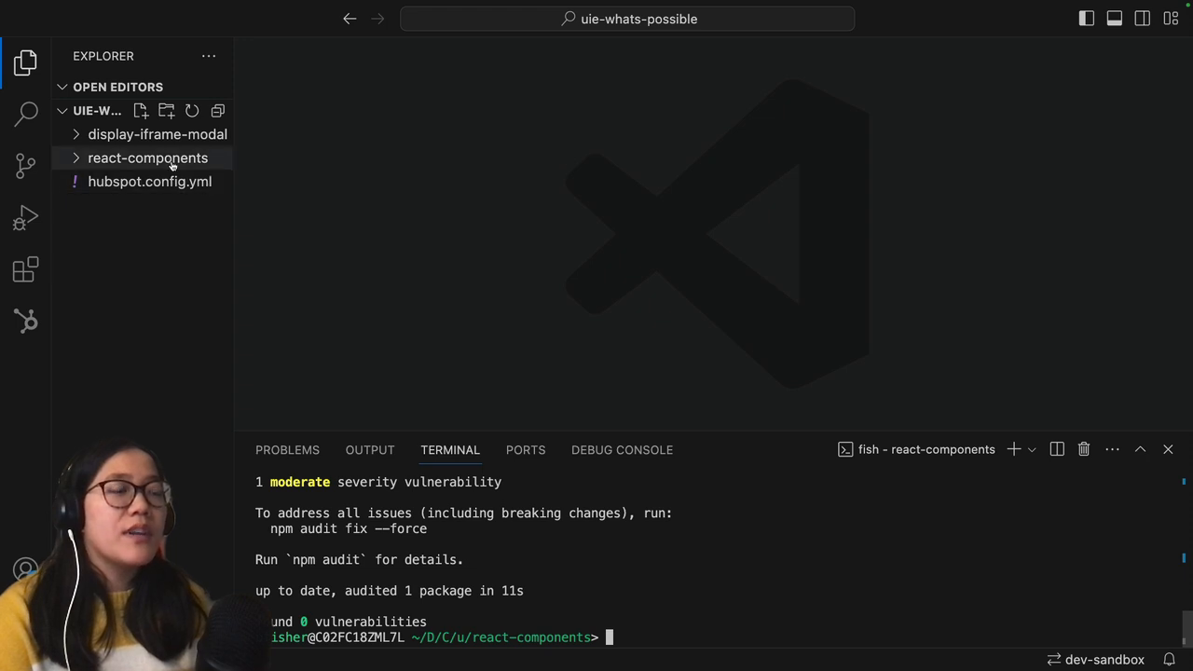
# - Edit src/app/app.json so the app name reads React Components App
pyautogui.click(147, 156)
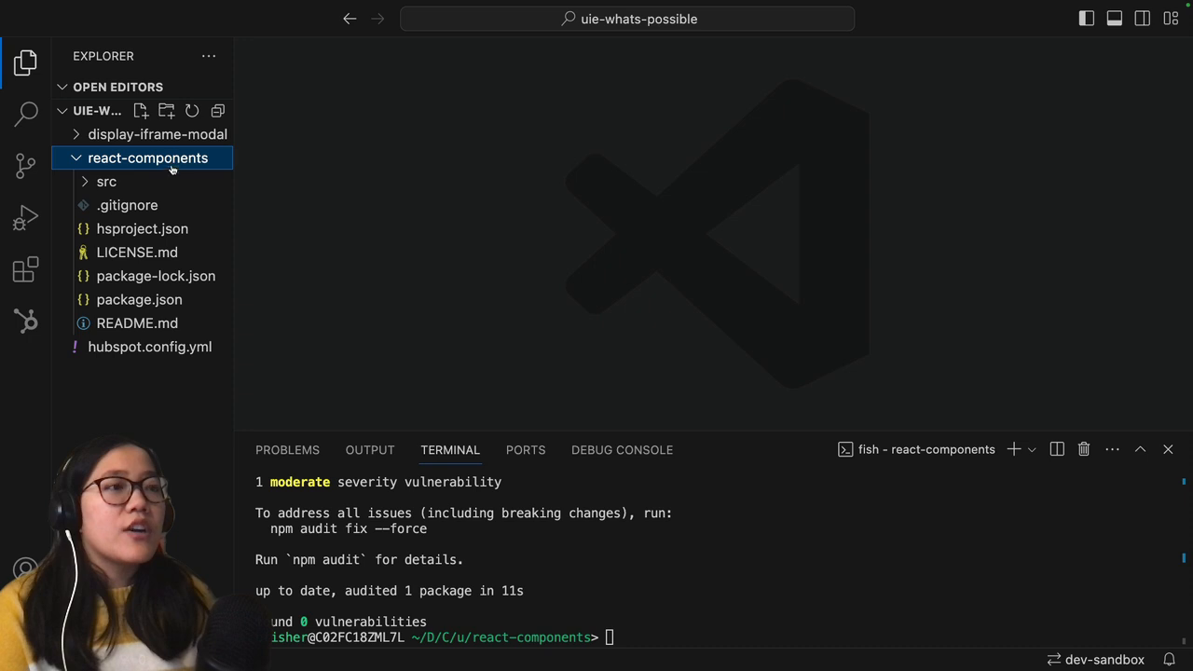
pyautogui.click(106, 181)
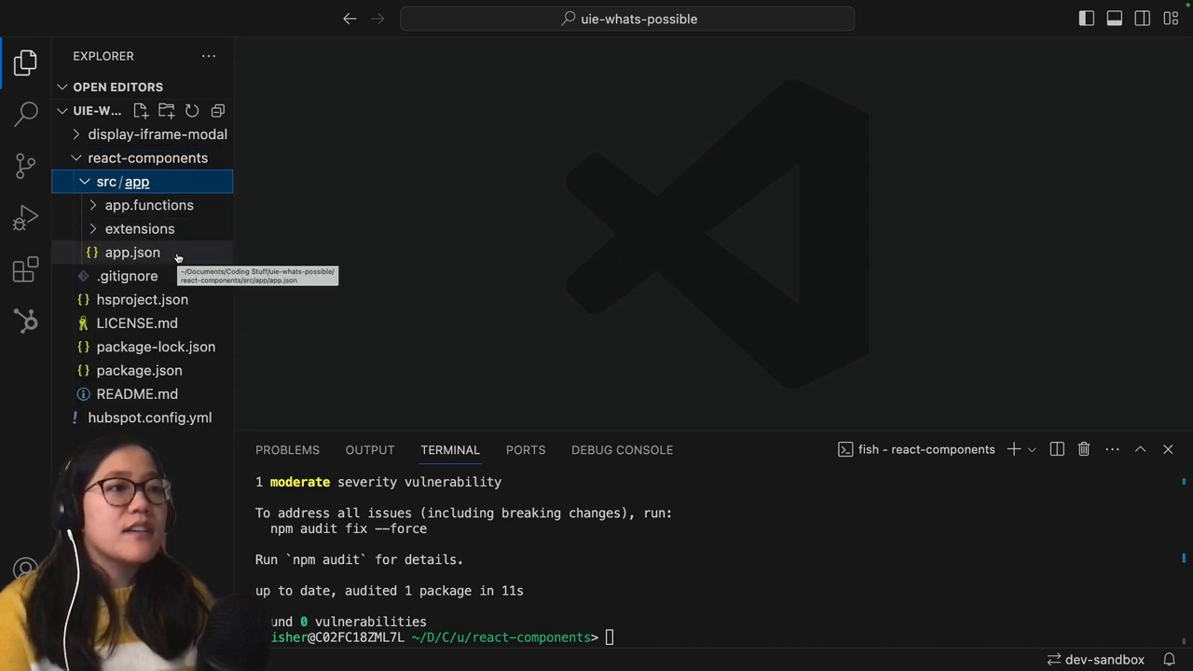
pyautogui.click(130, 251)
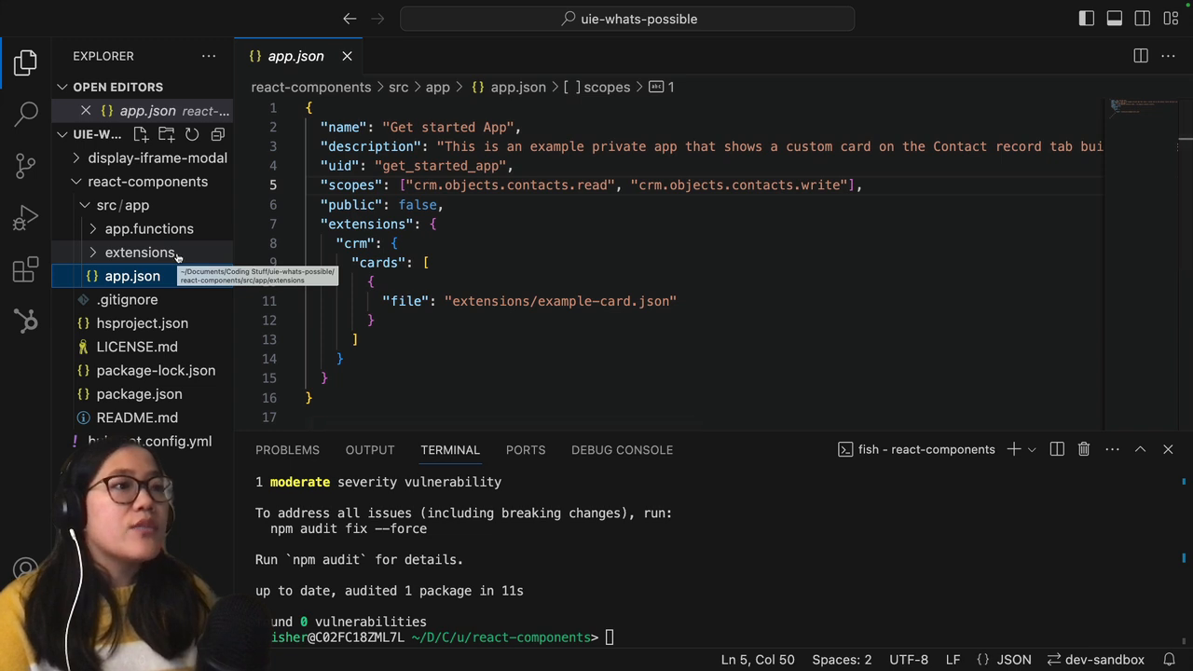
pyautogui.moveTo(178, 265)
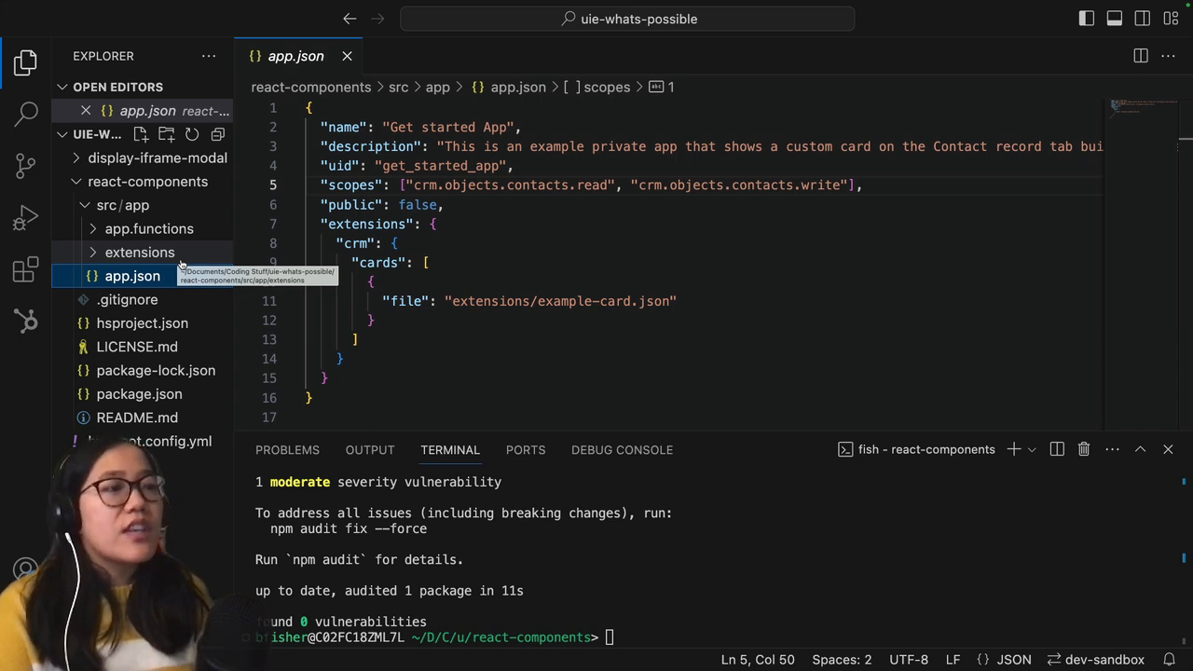
pyautogui.moveTo(351, 179)
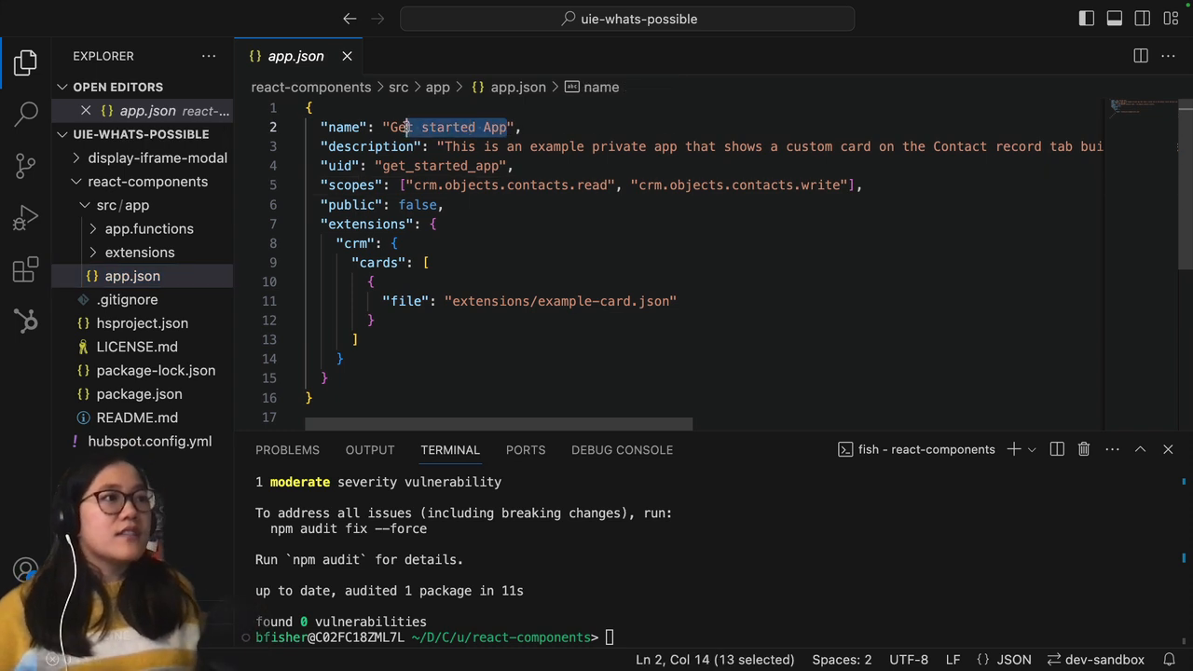
pyautogui.write('React')
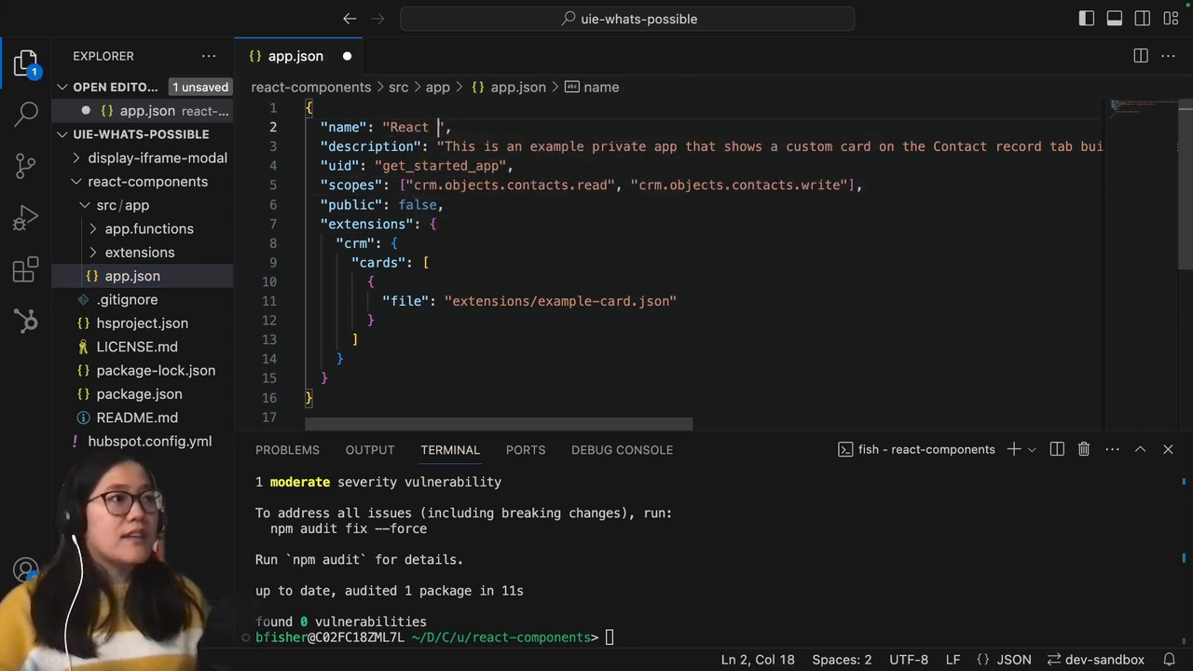
pyautogui.write('Compn')
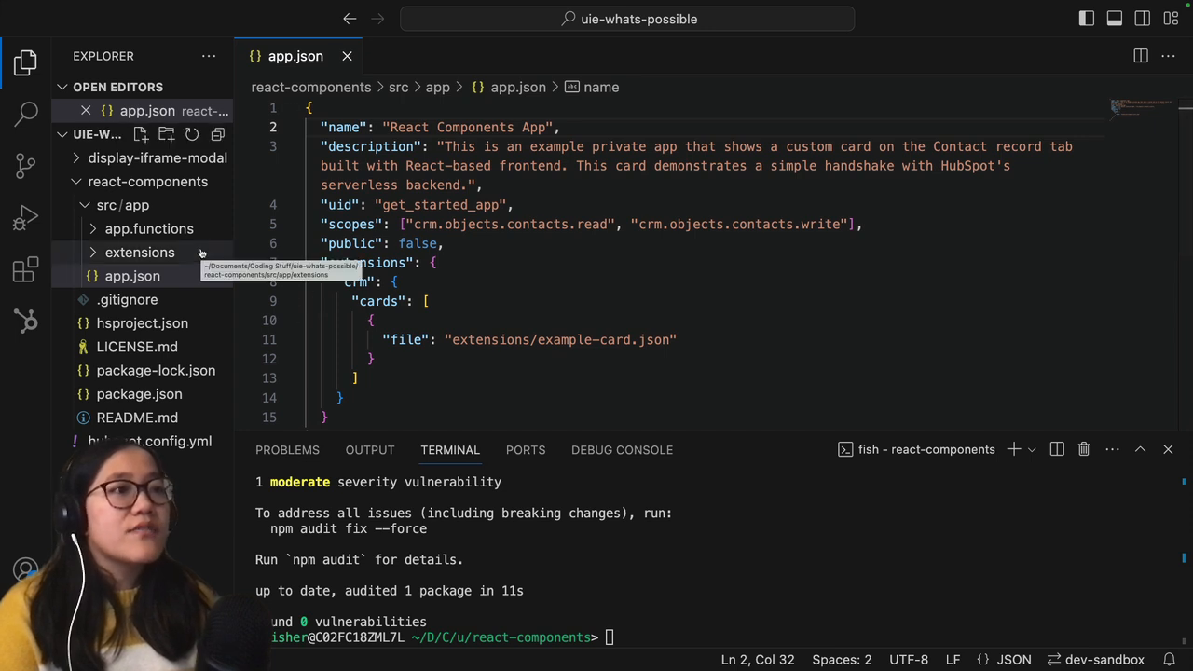
pyautogui.click(140, 251)
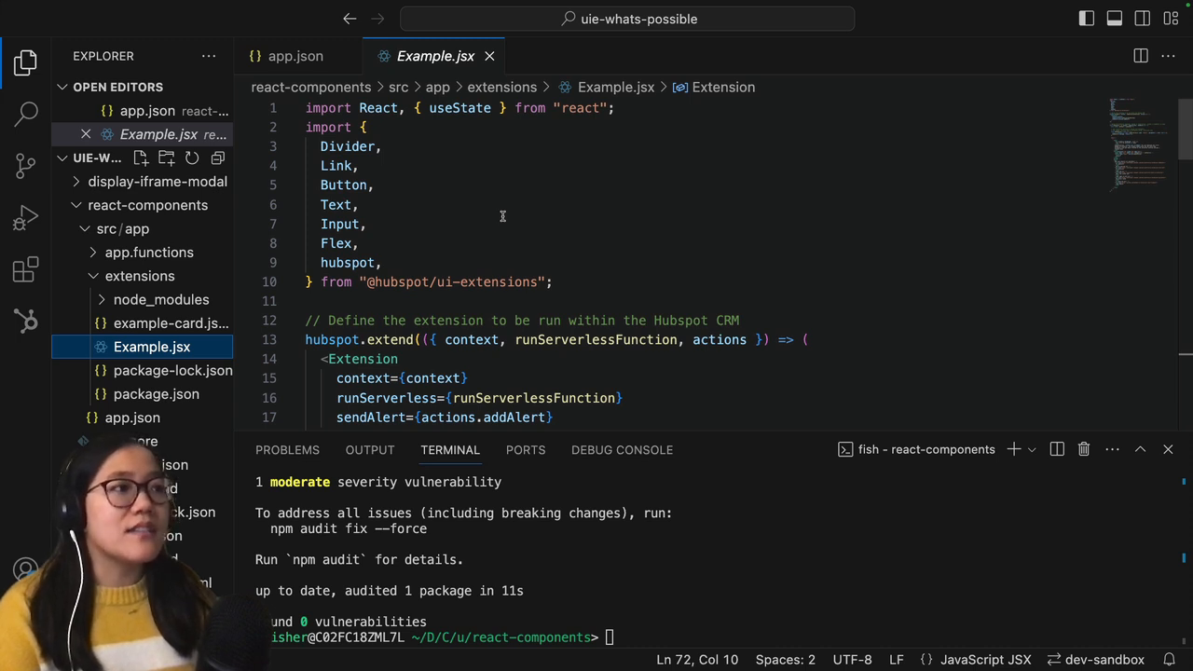
pyautogui.moveTo(497, 218)
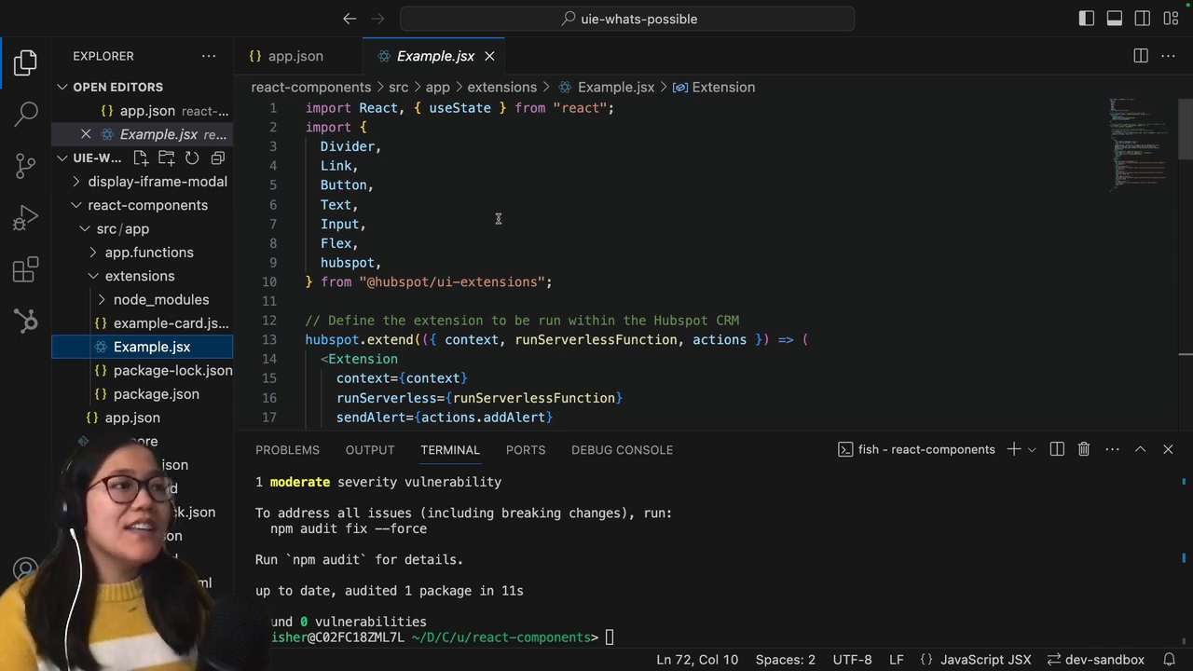
pyautogui.click(365, 242)
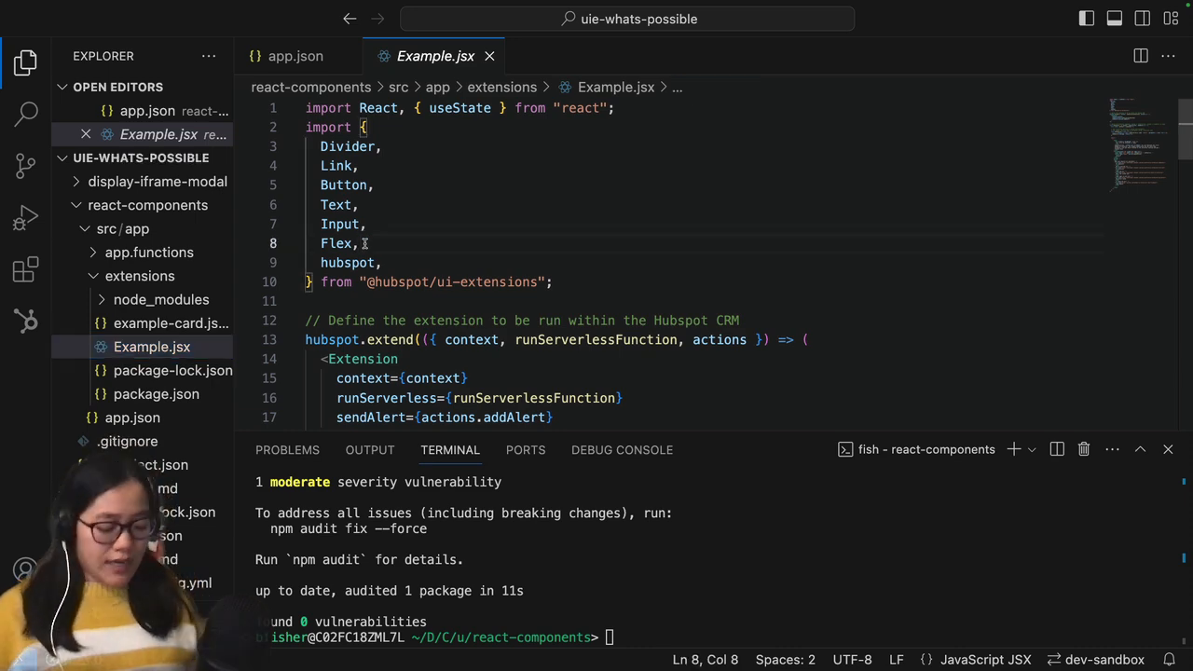
pyautogui.write('Dropdown,')
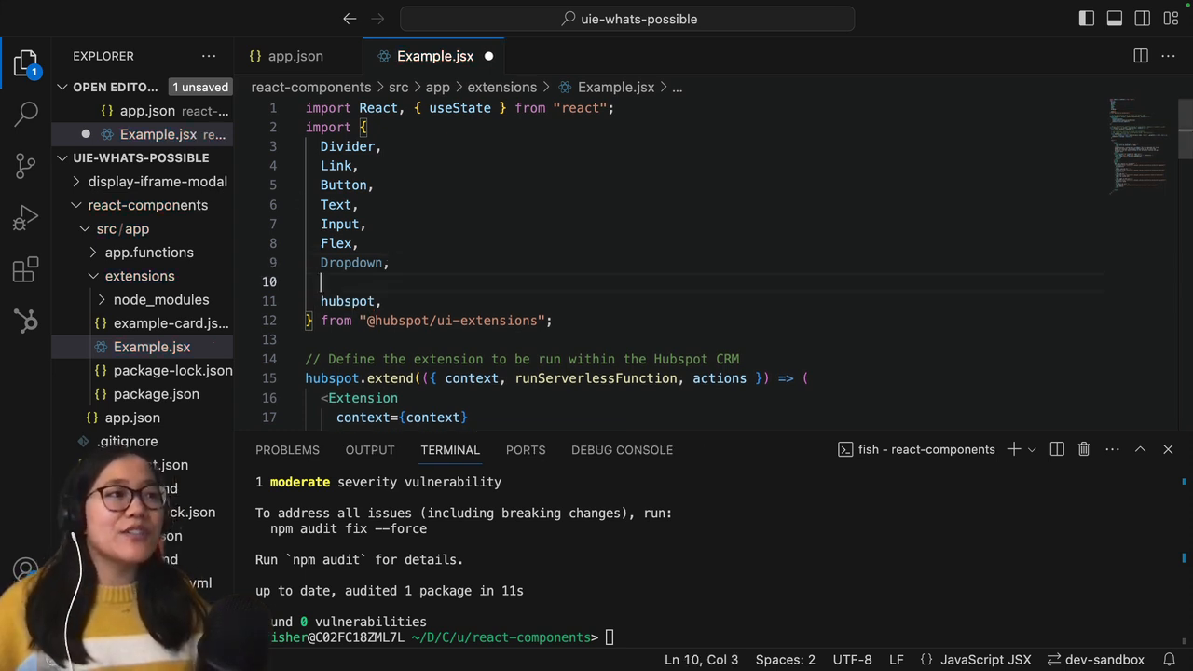
pyautogui.write('Checkbox,')
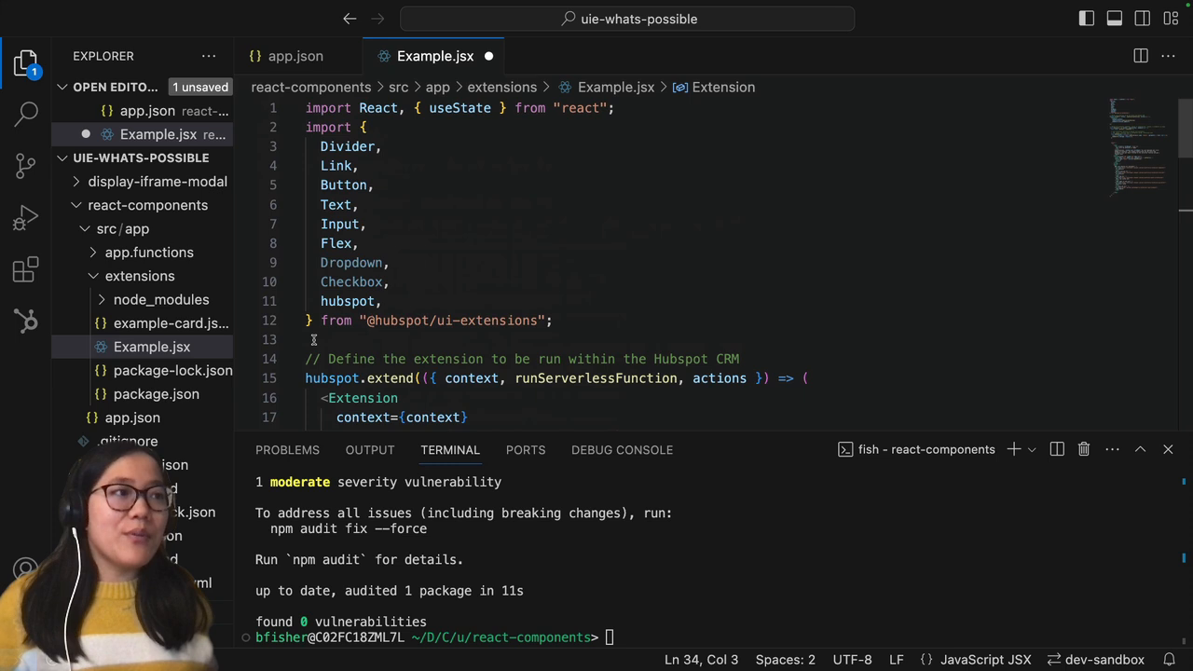
# - Declare a ddOptions array with a Clone entry whose onClick logs { message: 'Cloned' }
pyautogui.scroll(-3)
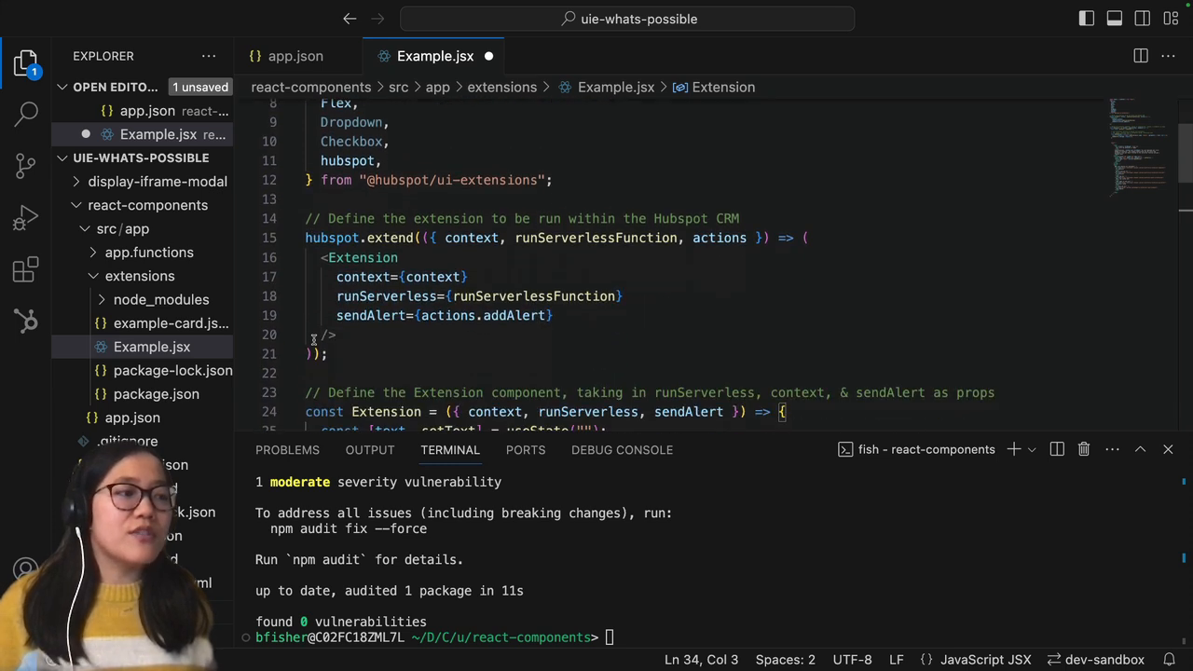
pyautogui.scroll(-3)
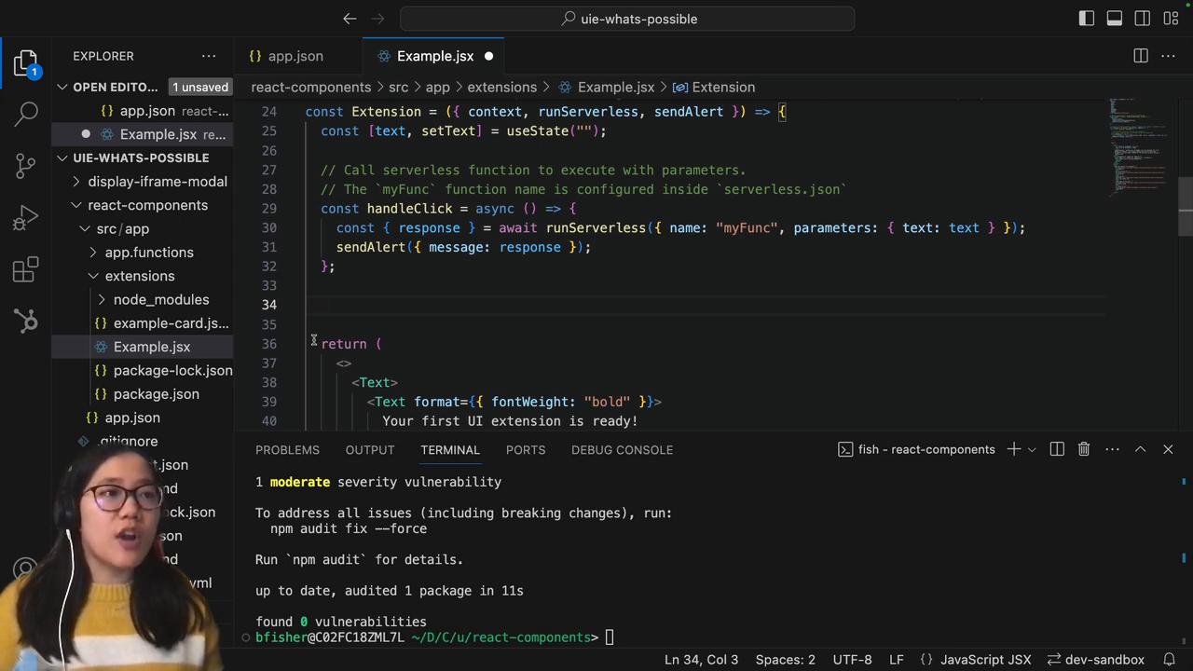
pyautogui.write('const ddOptions = [')
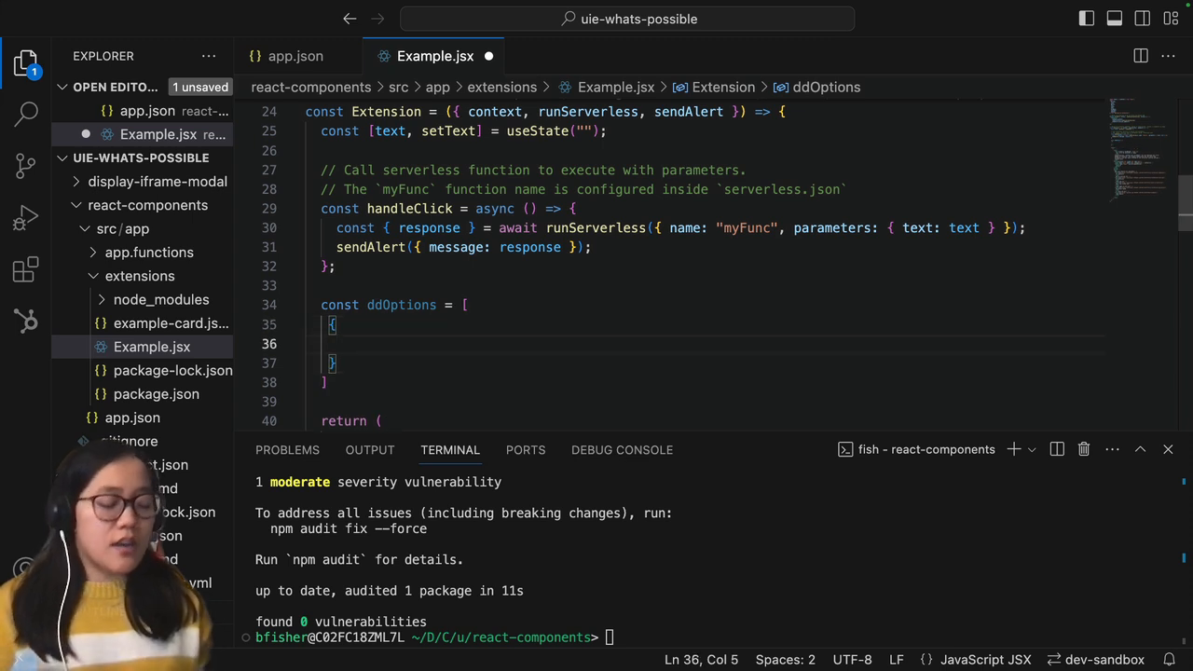
pyautogui.write('label:')
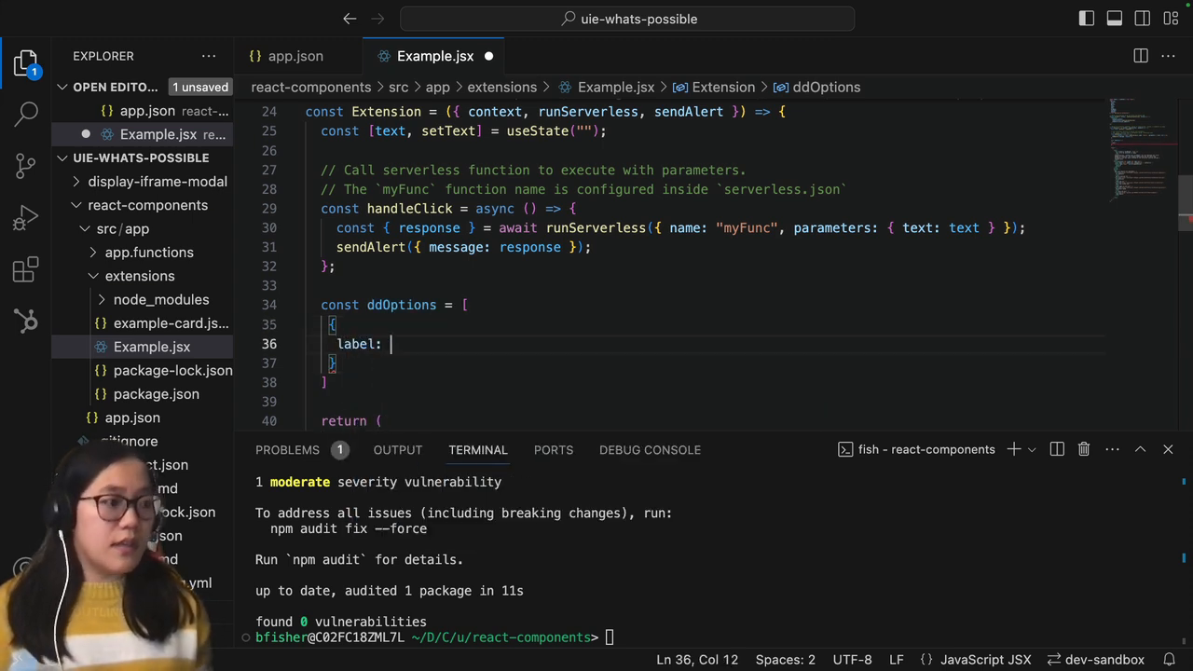
pyautogui.write("'Clone',")
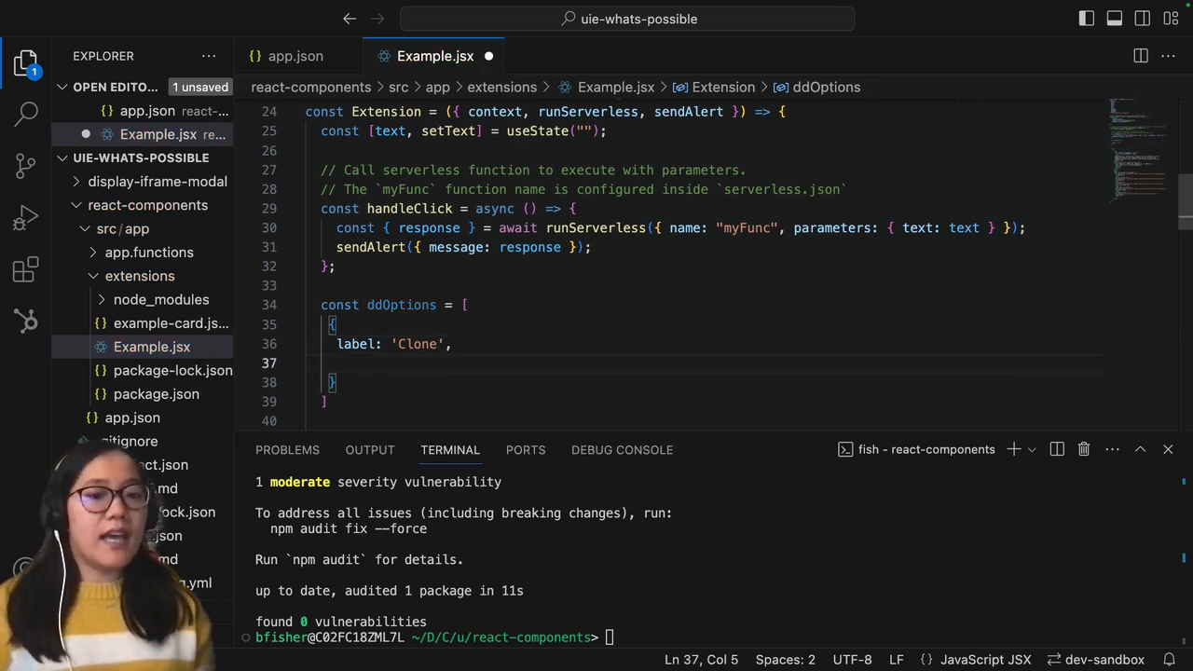
pyautogui.write('onClick:')
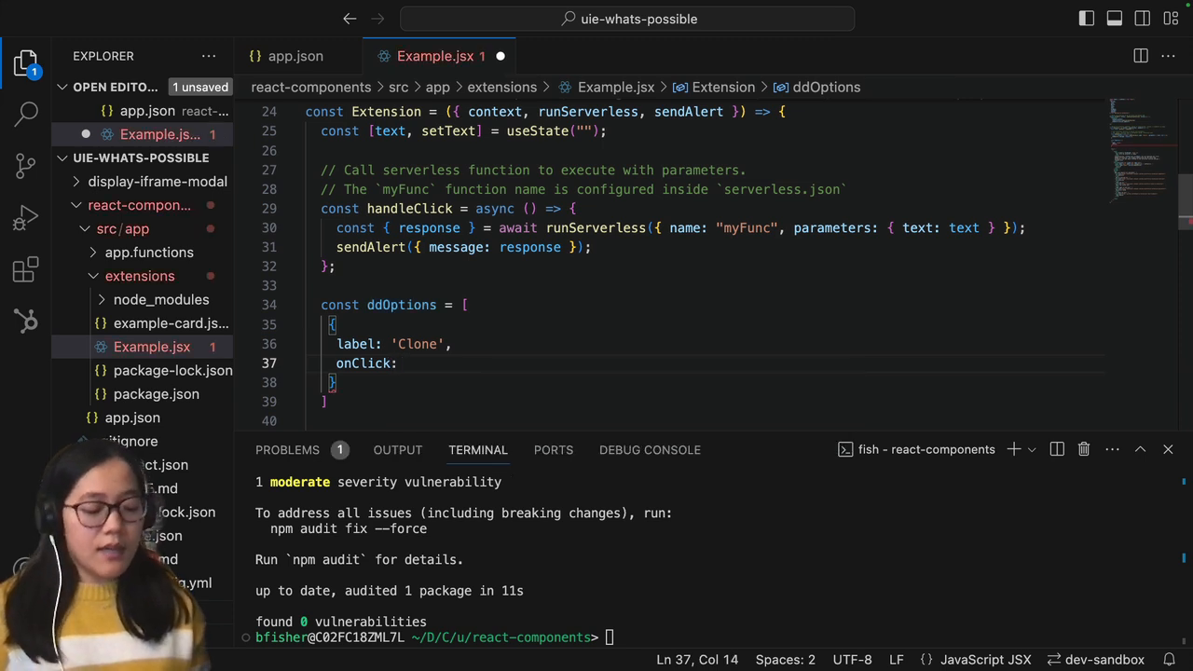
pyautogui.write('() => console.log(')
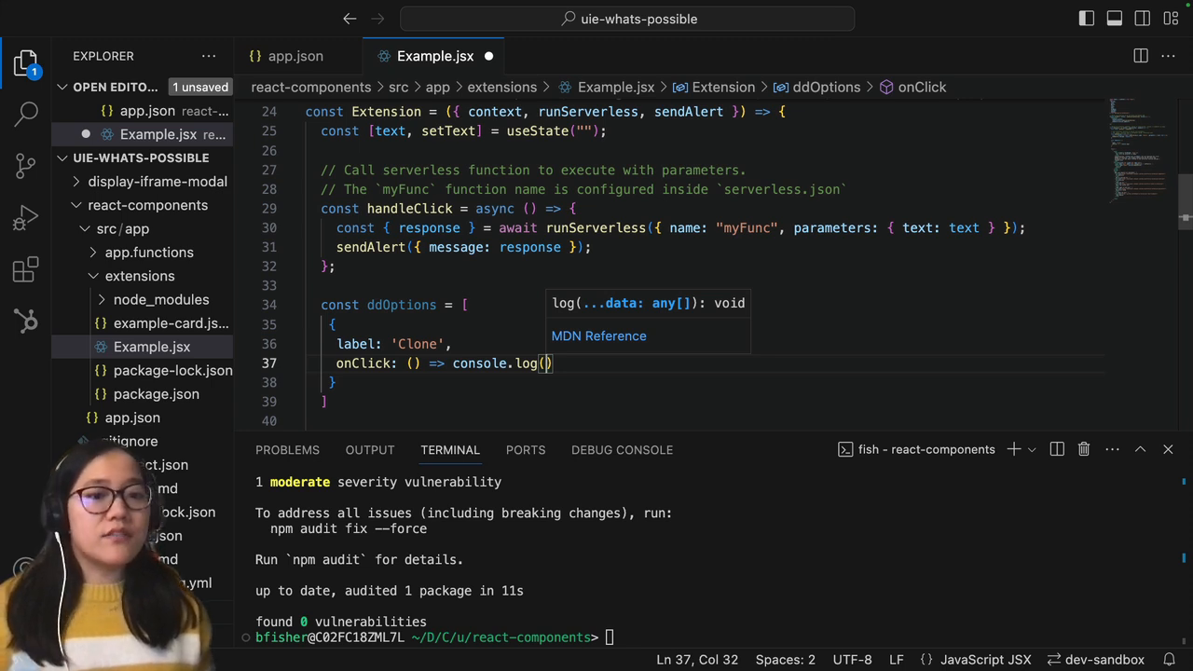
pyautogui.write('{')
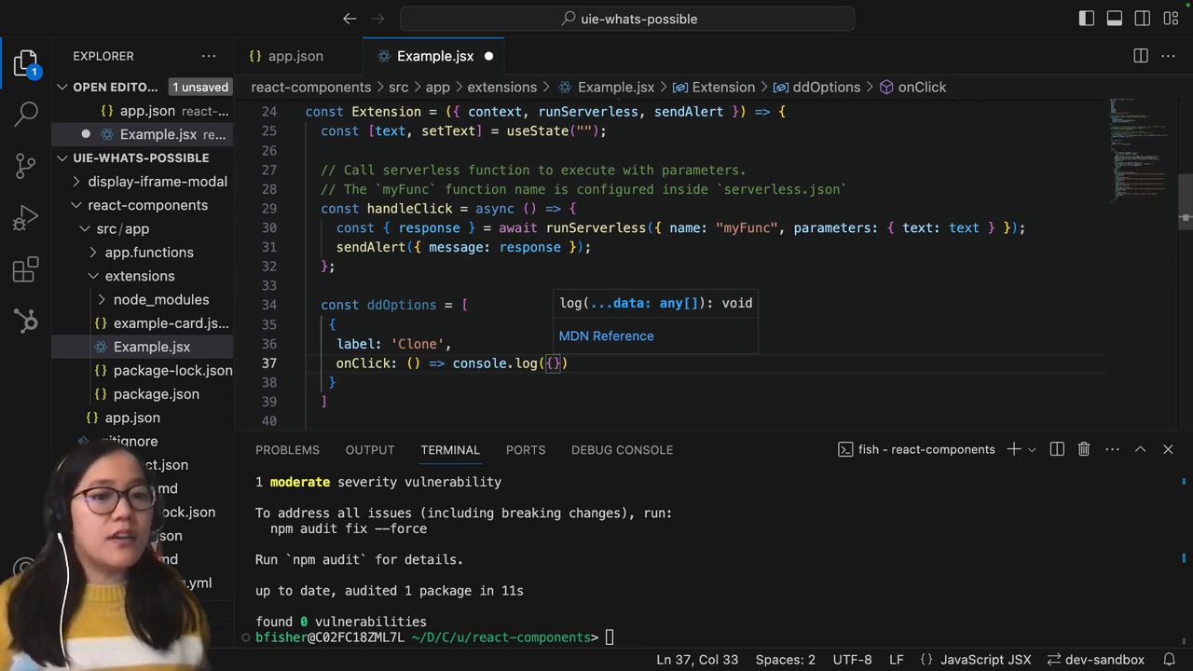
pyautogui.write("message: '")
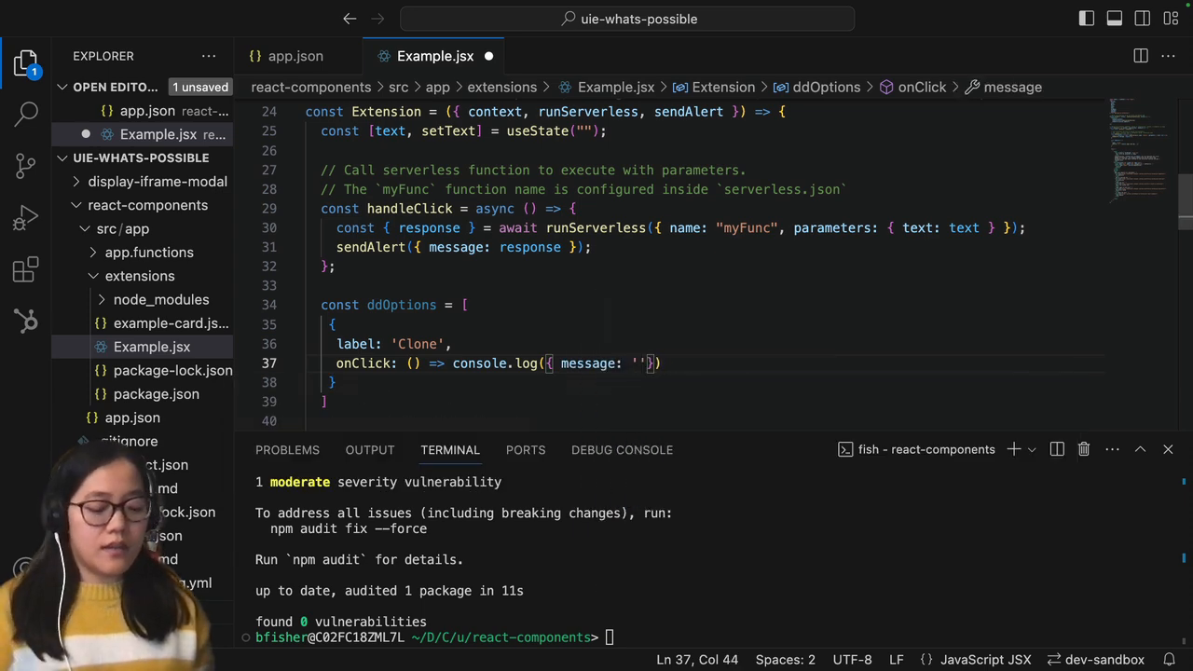
pyautogui.write('Cloned')
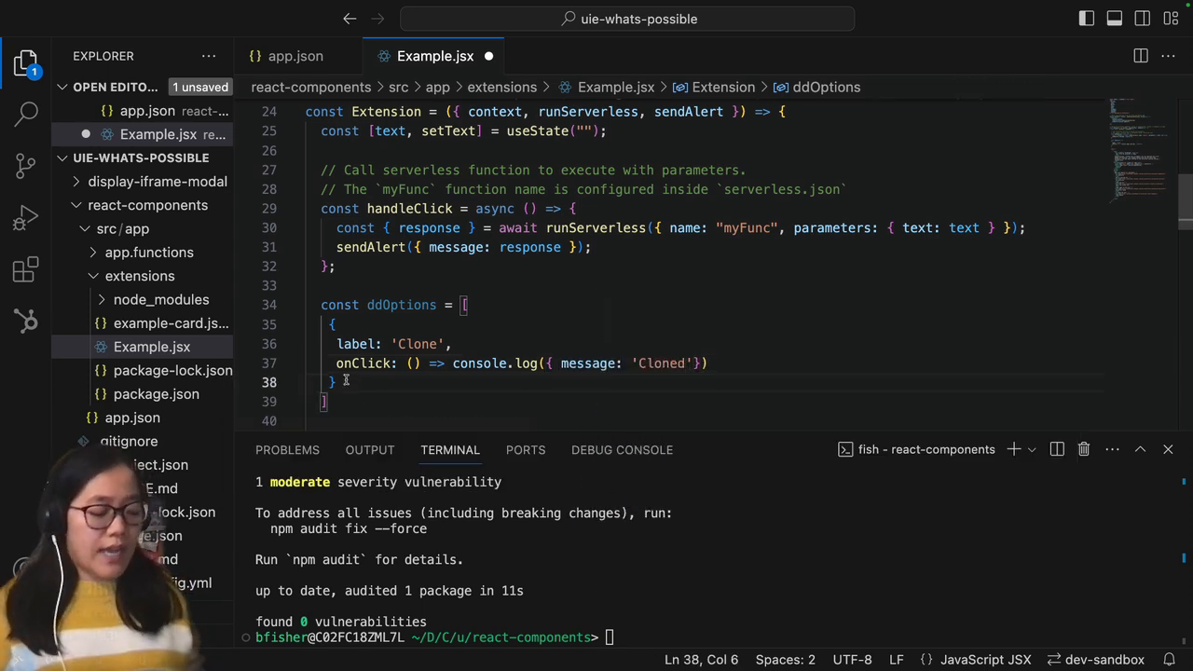
pyautogui.write(',')
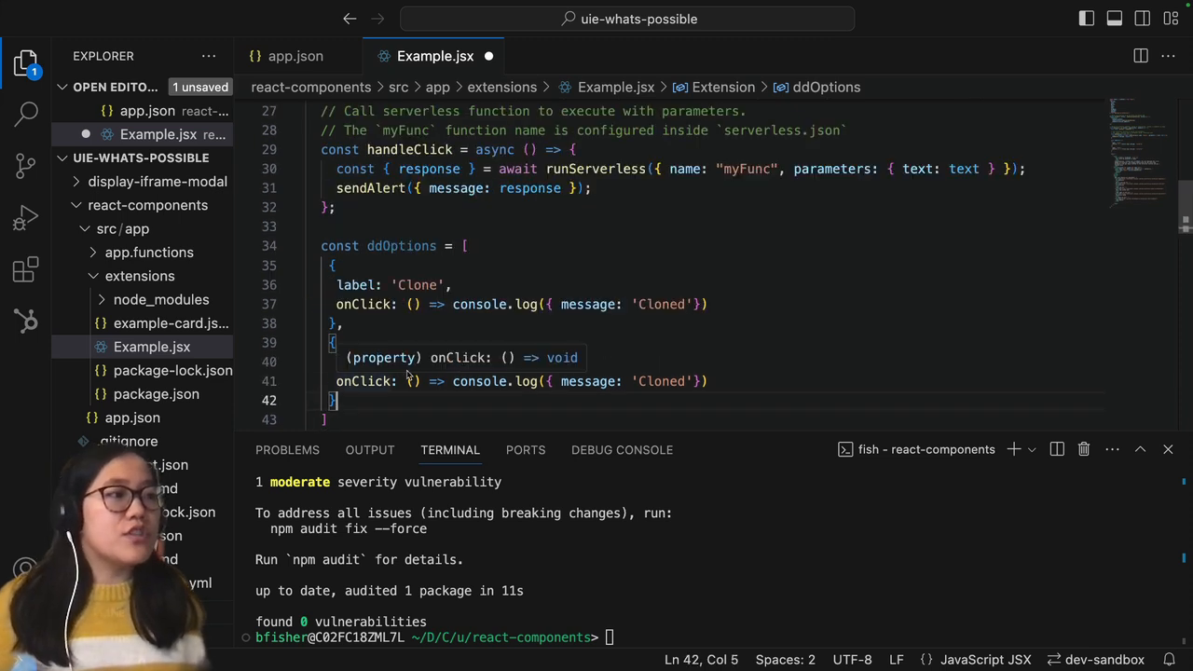
# - Turn the copied entry into Delete logging { message: 'Deleted' }
pyautogui.doubleClick(418, 362)
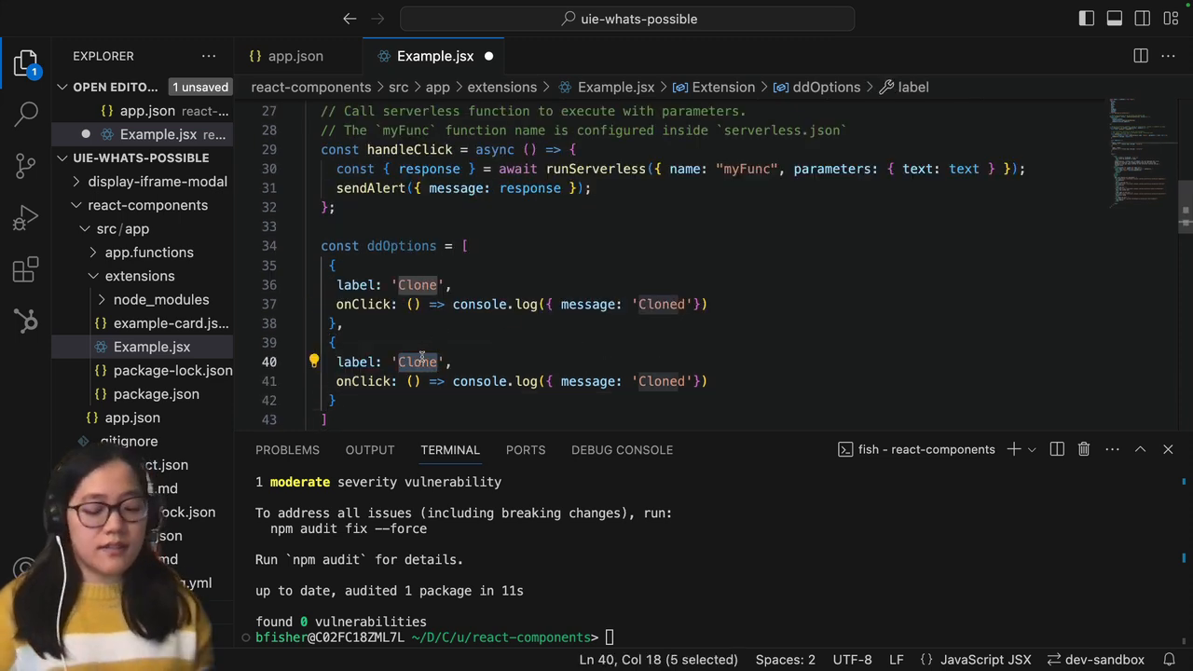
pyautogui.write('Delete')
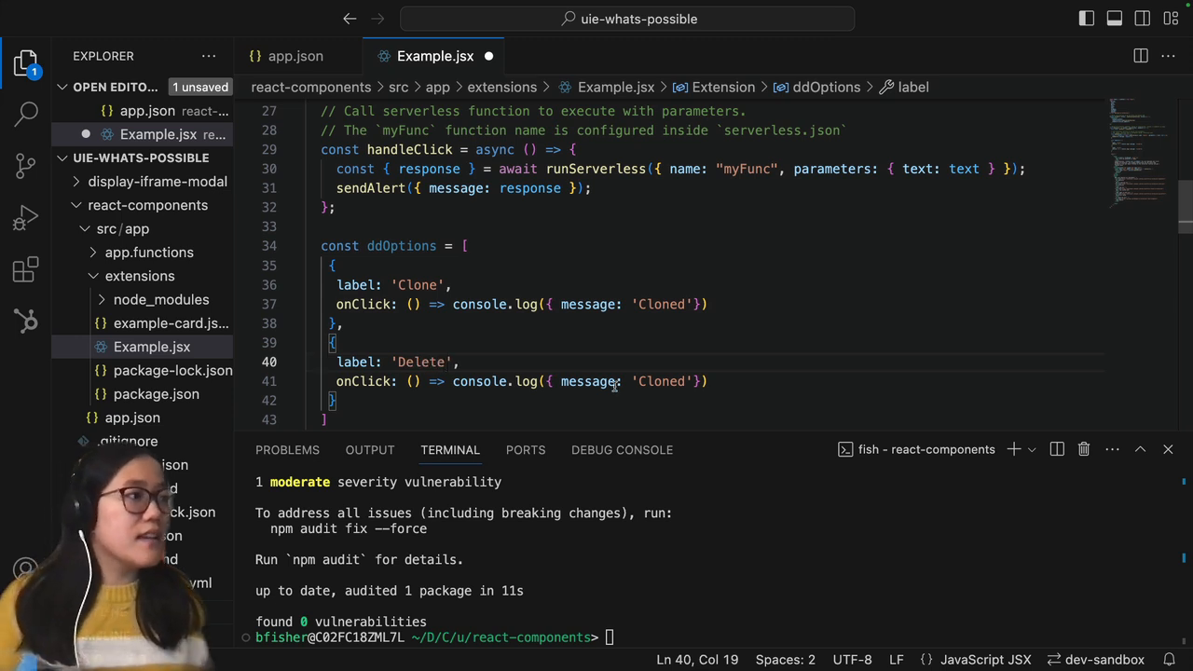
pyautogui.doubleClick(662, 380)
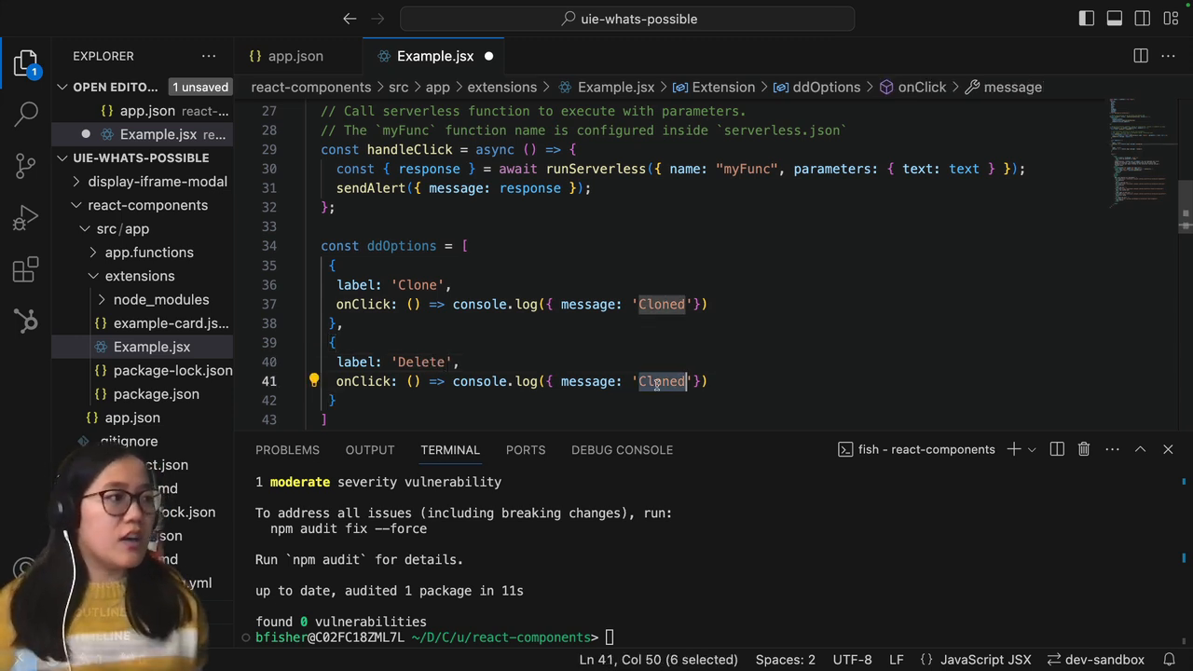
pyautogui.write('Deleted')
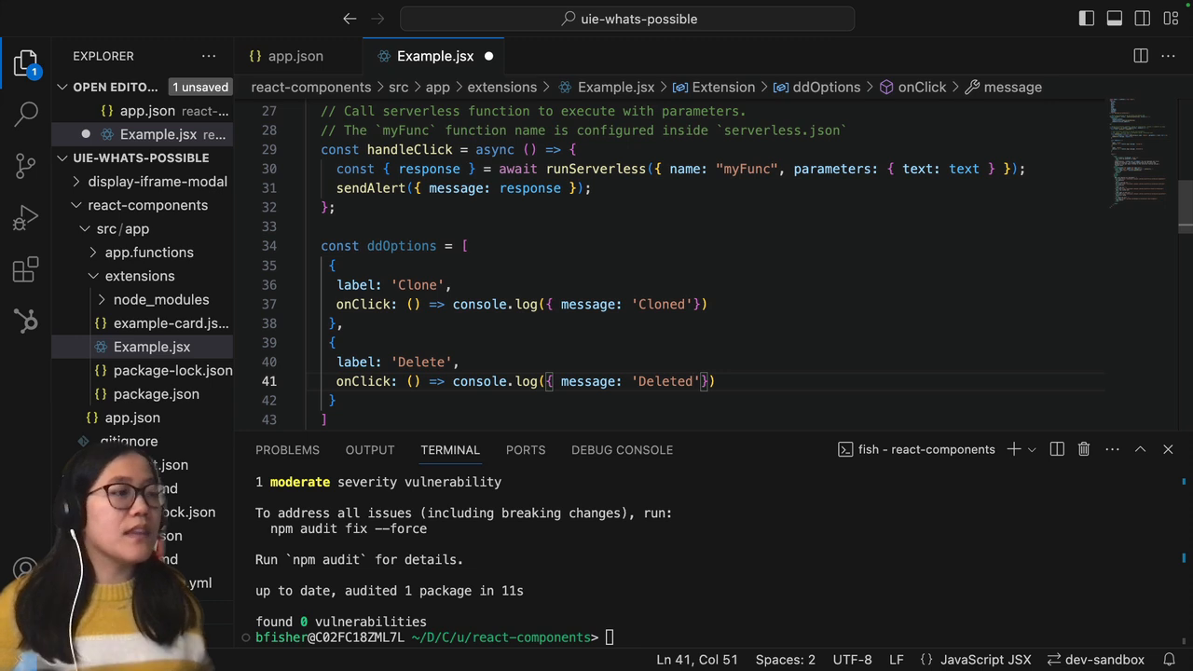
pyautogui.scroll(-3)
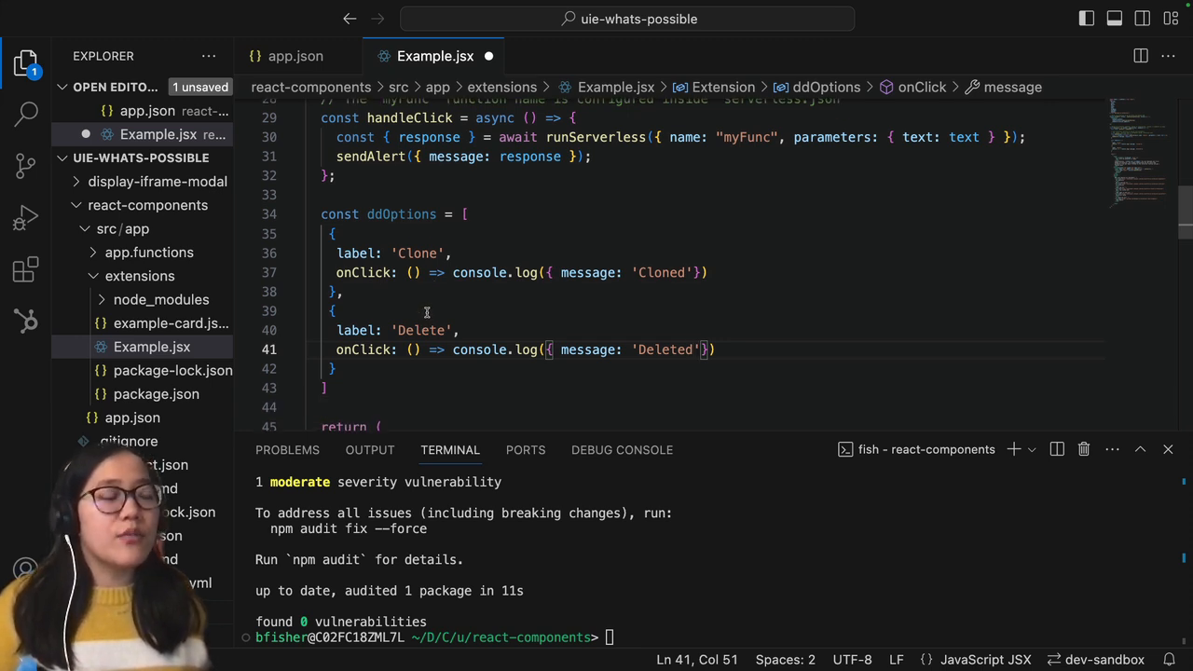
pyautogui.scroll(-3)
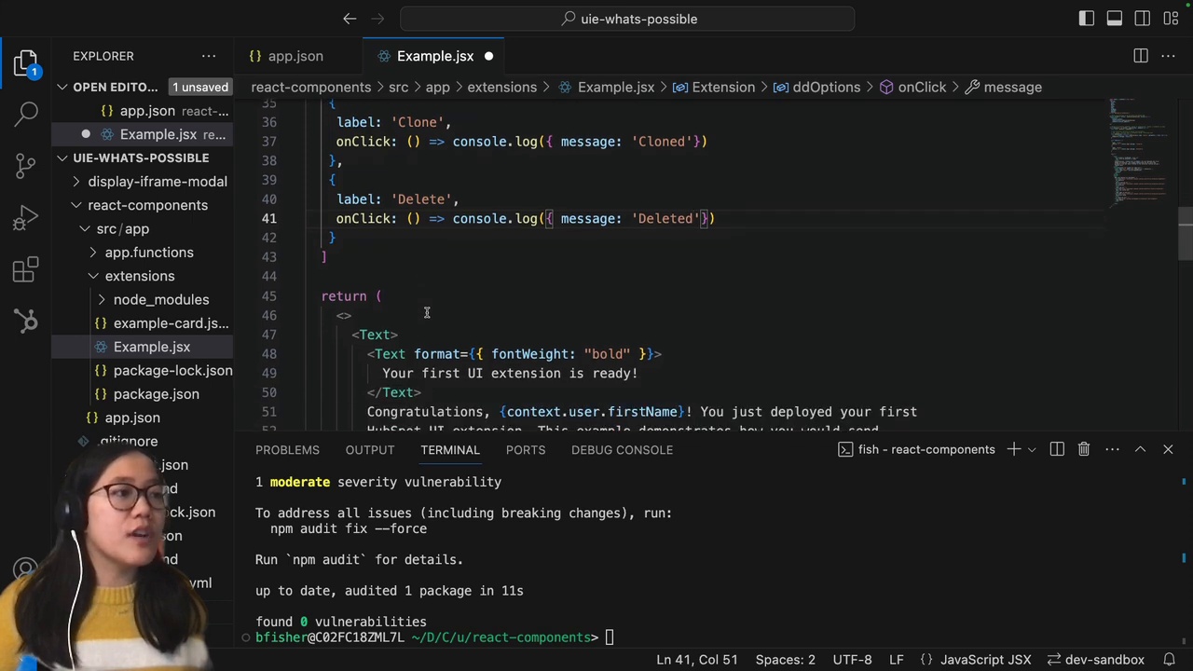
pyautogui.scroll(-3)
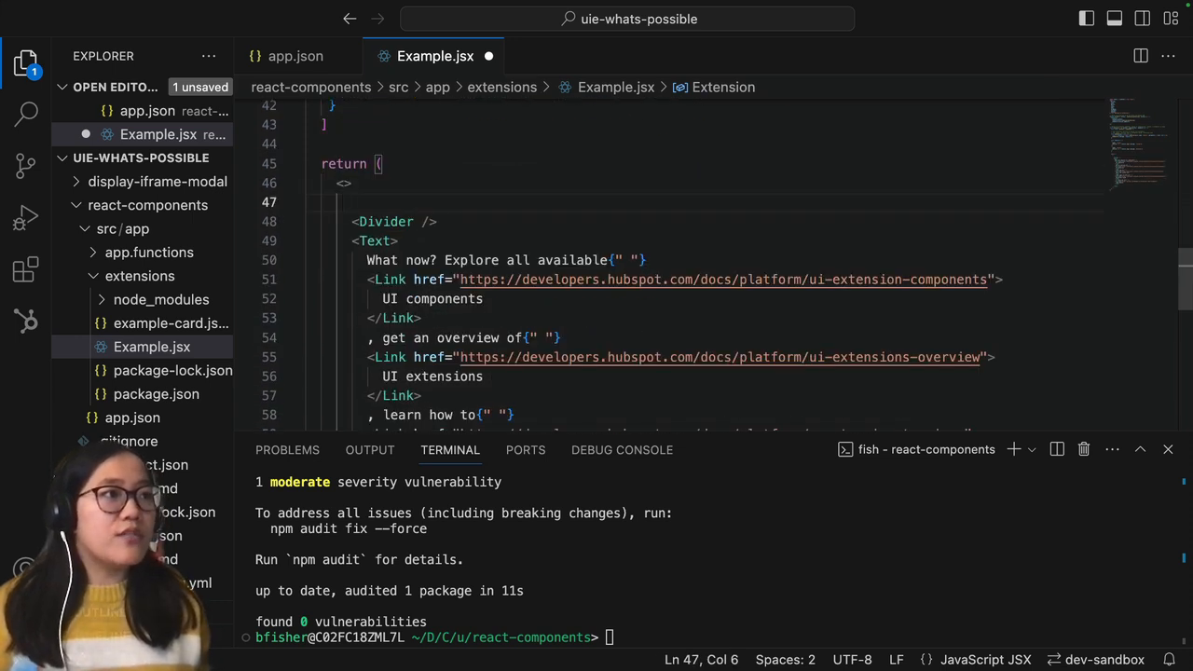
# - Add a Dropdown element with options={ddOptions} and a primary variant
pyautogui.write('<')
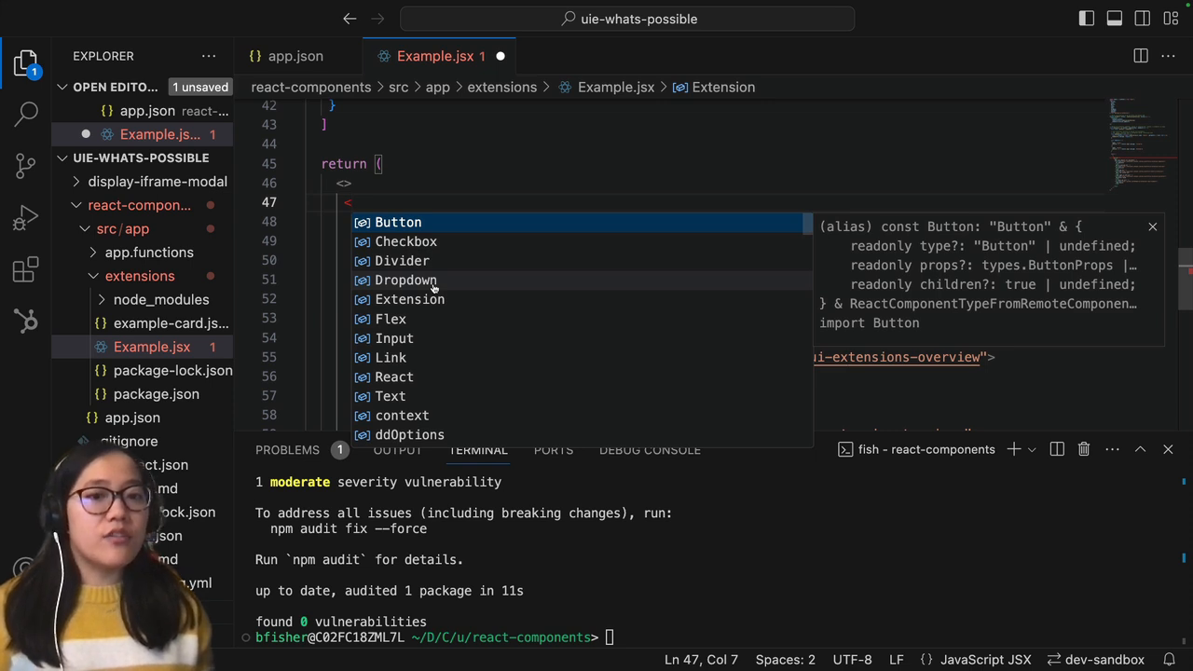
pyautogui.write('Dropdown')
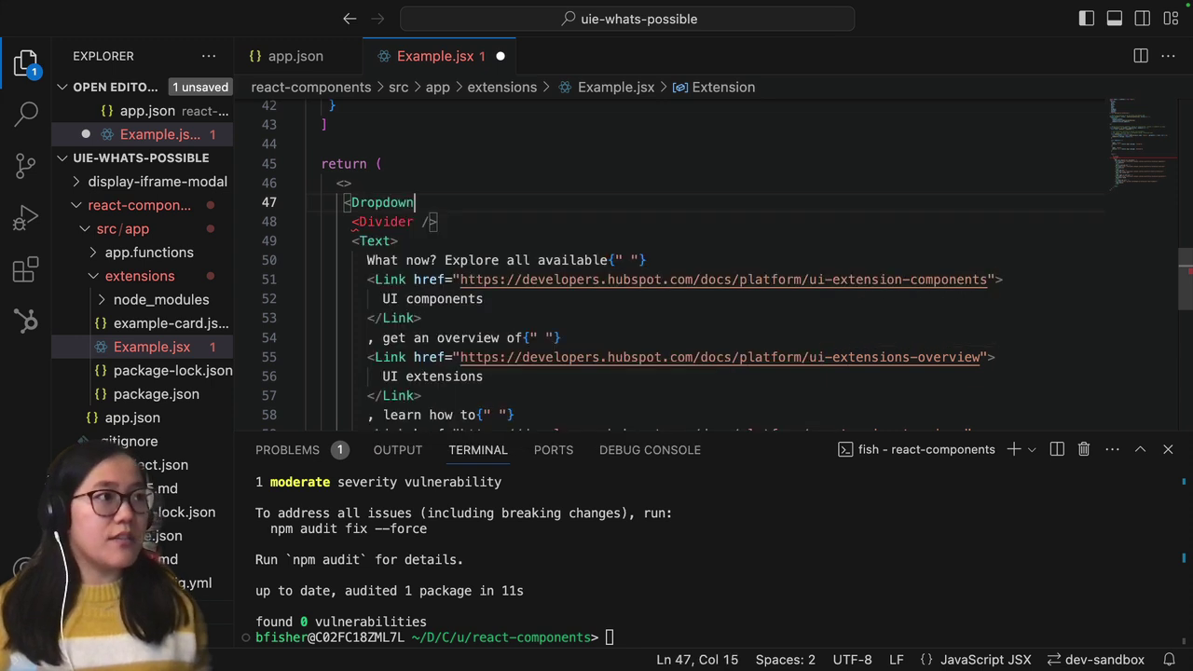
pyautogui.press('Enter')
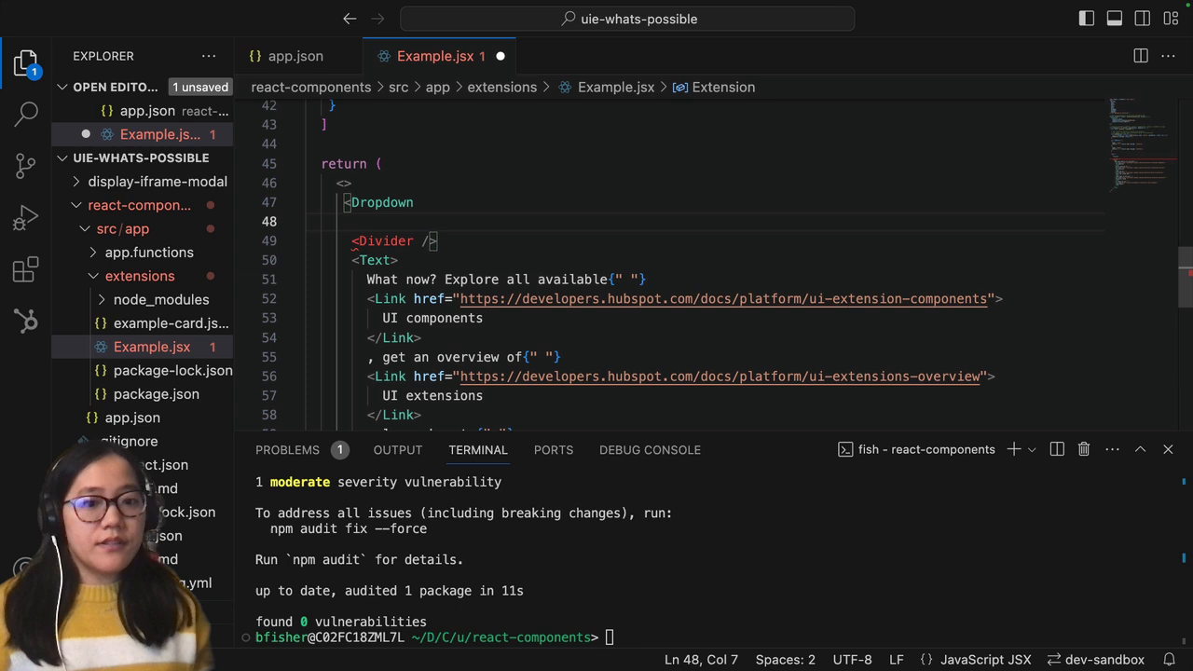
pyautogui.write('options')
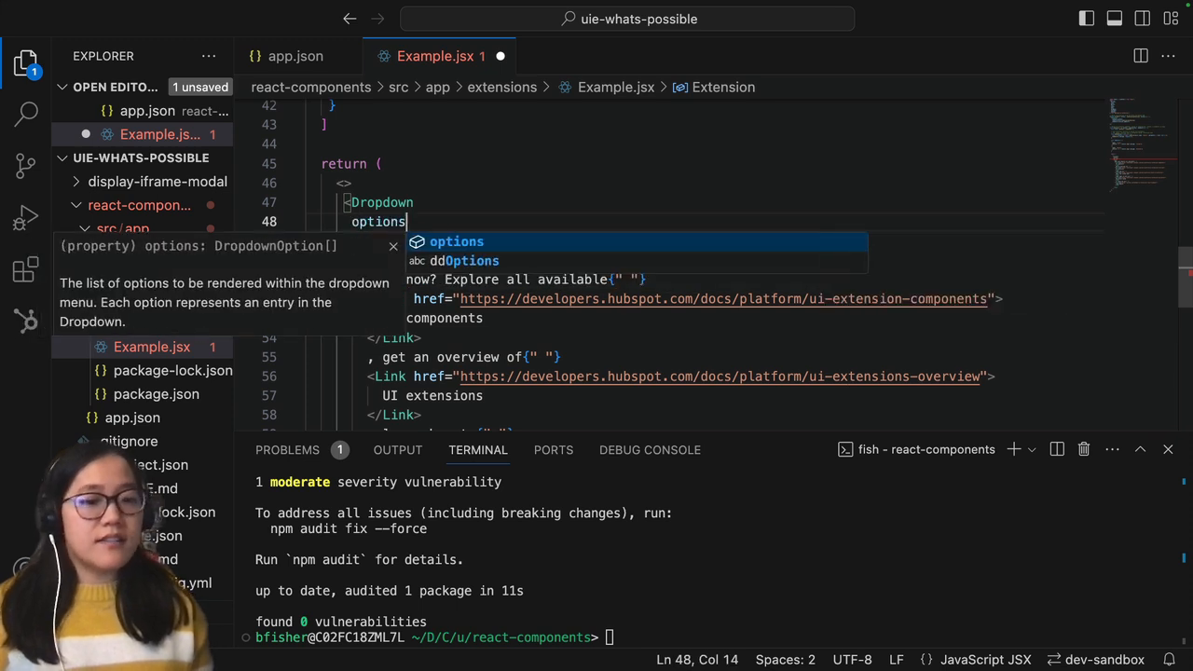
pyautogui.write('=')
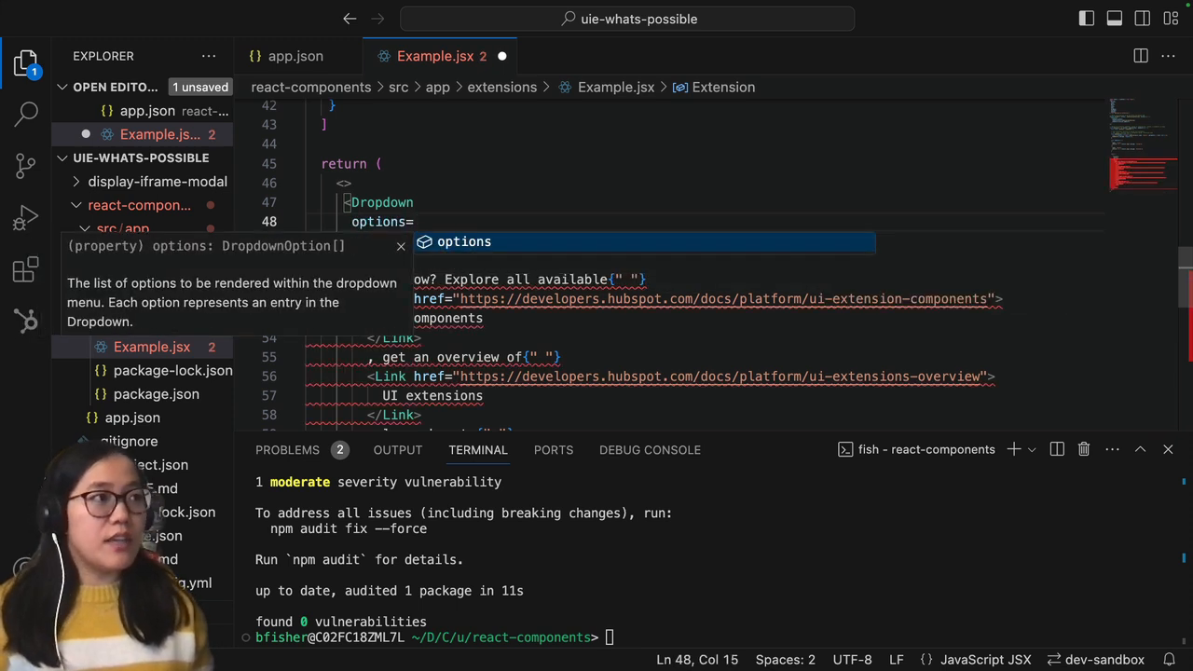
pyautogui.write('{}')
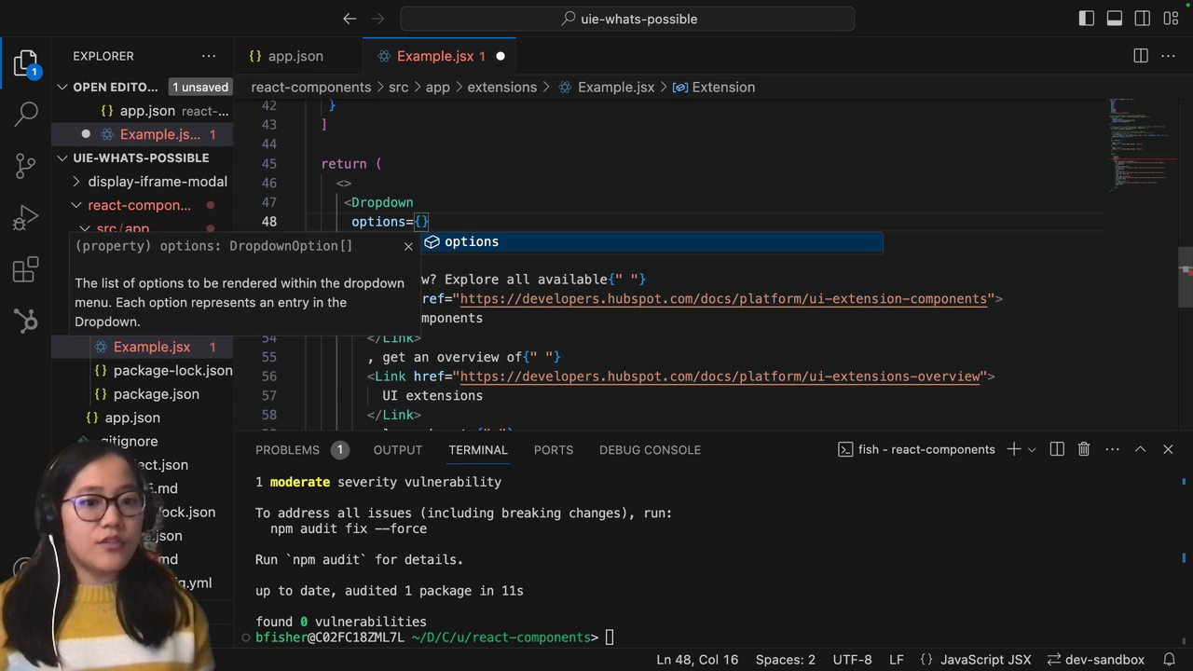
pyautogui.write('ddOptions')
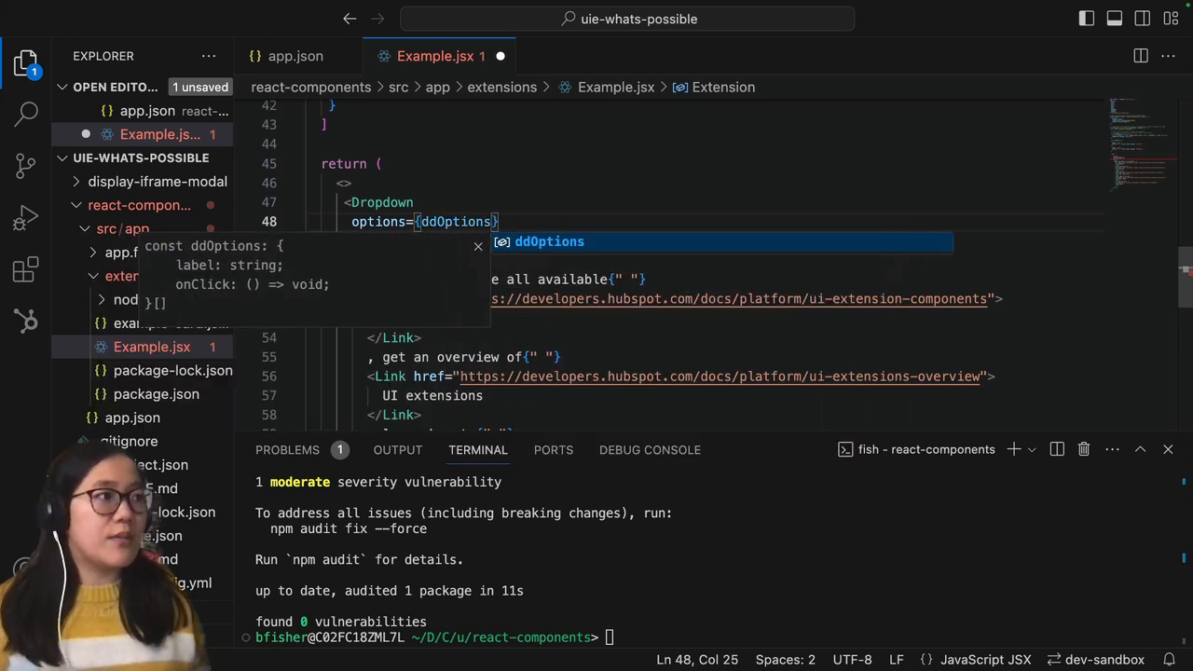
pyautogui.press('Enter')
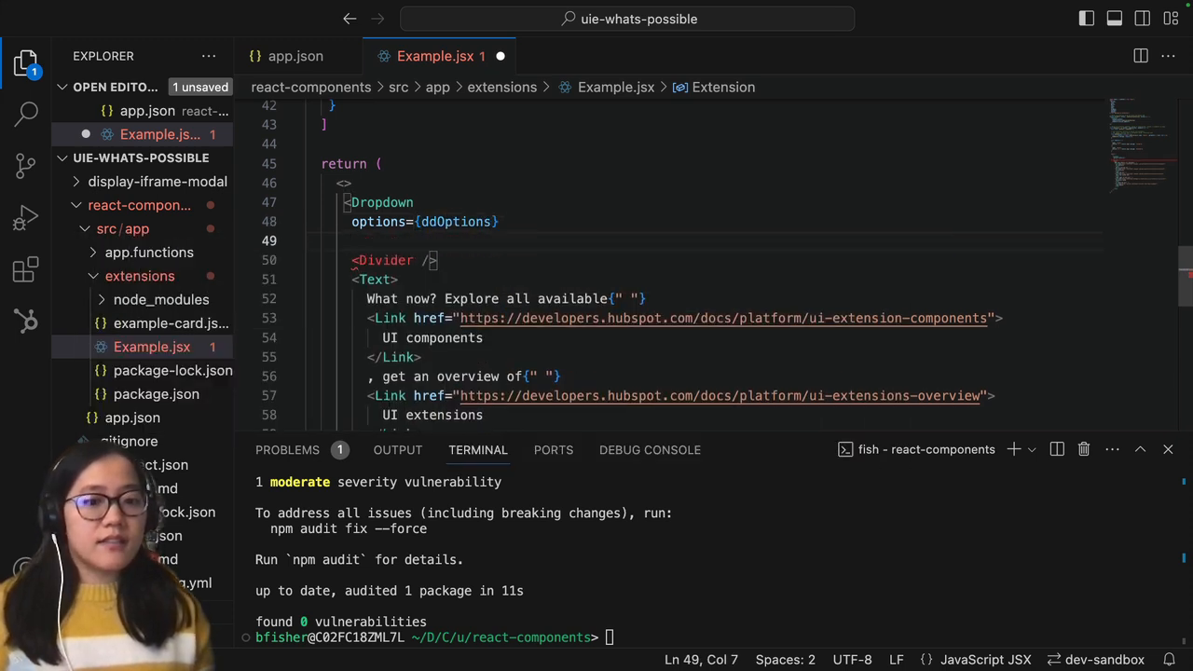
pyautogui.write('va')
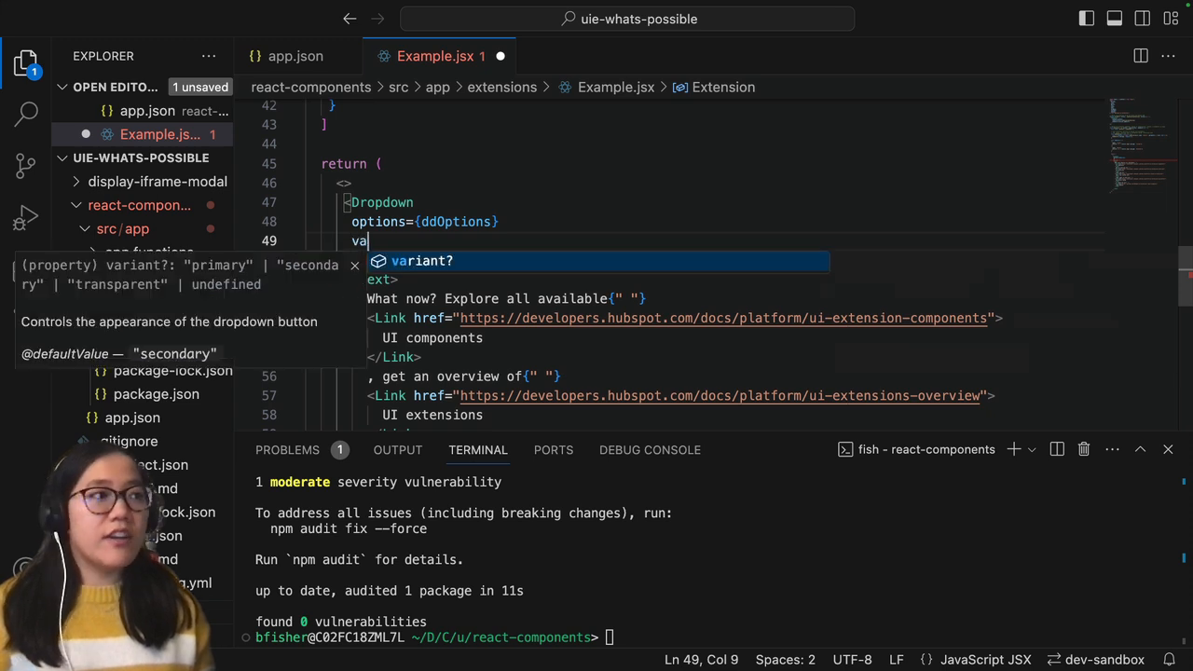
pyautogui.write('riant')
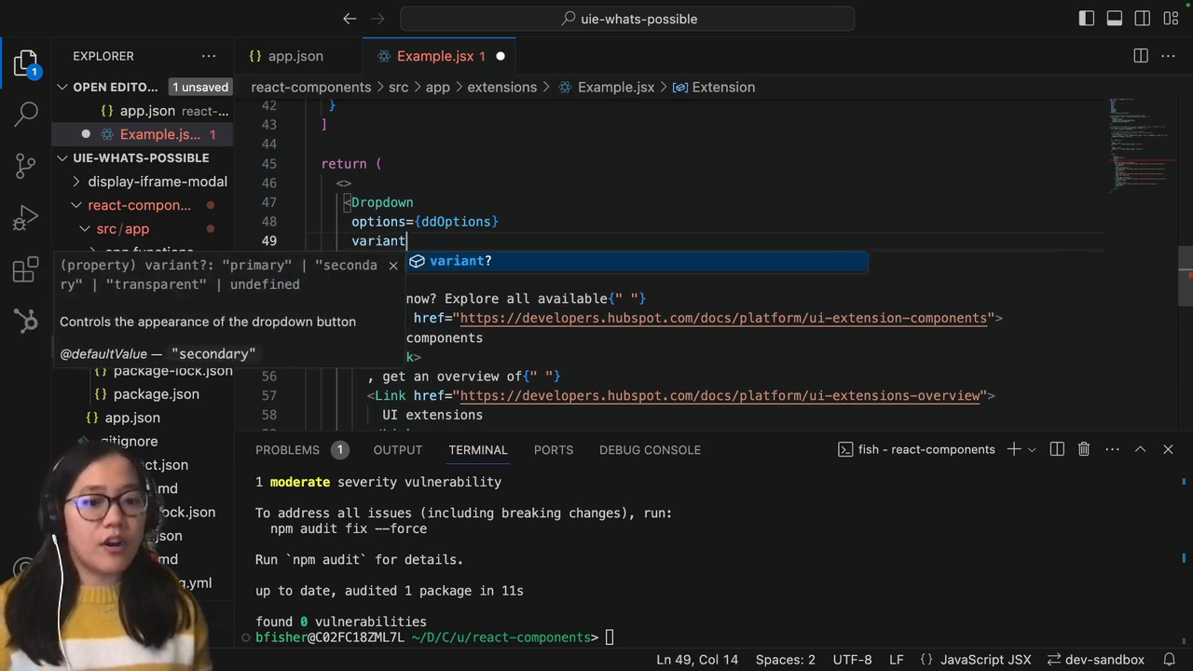
pyautogui.write('="primary')
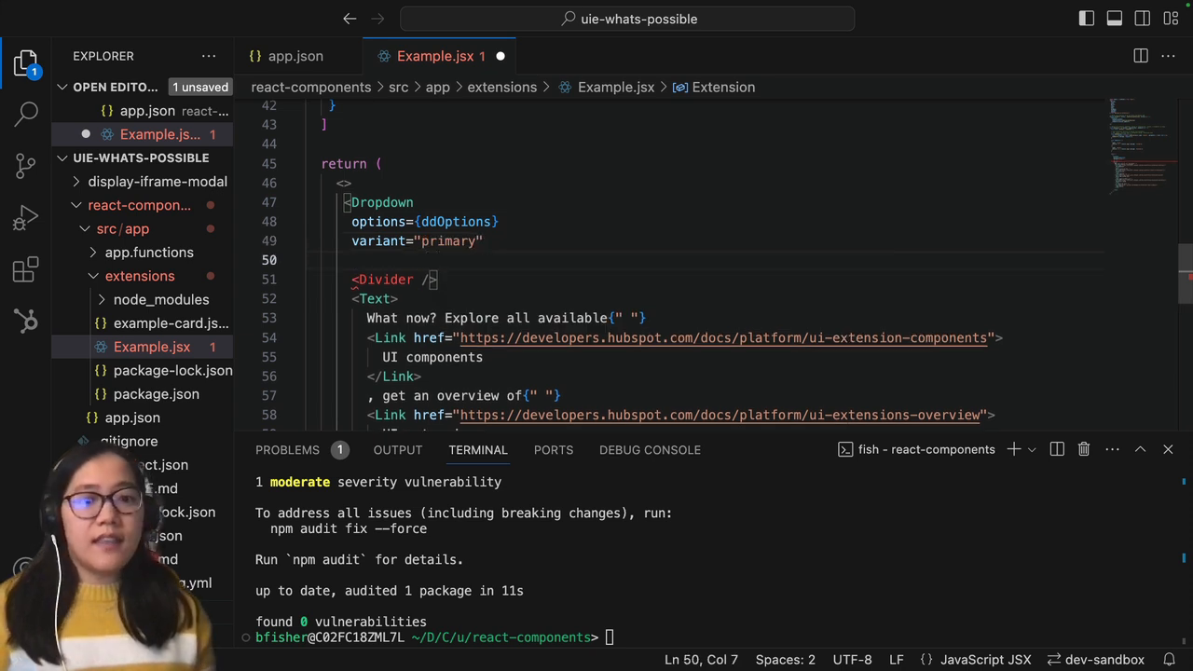
# - Give the Dropdown md button size and buttonText "More", close the tag and save
pyautogui.write('but')
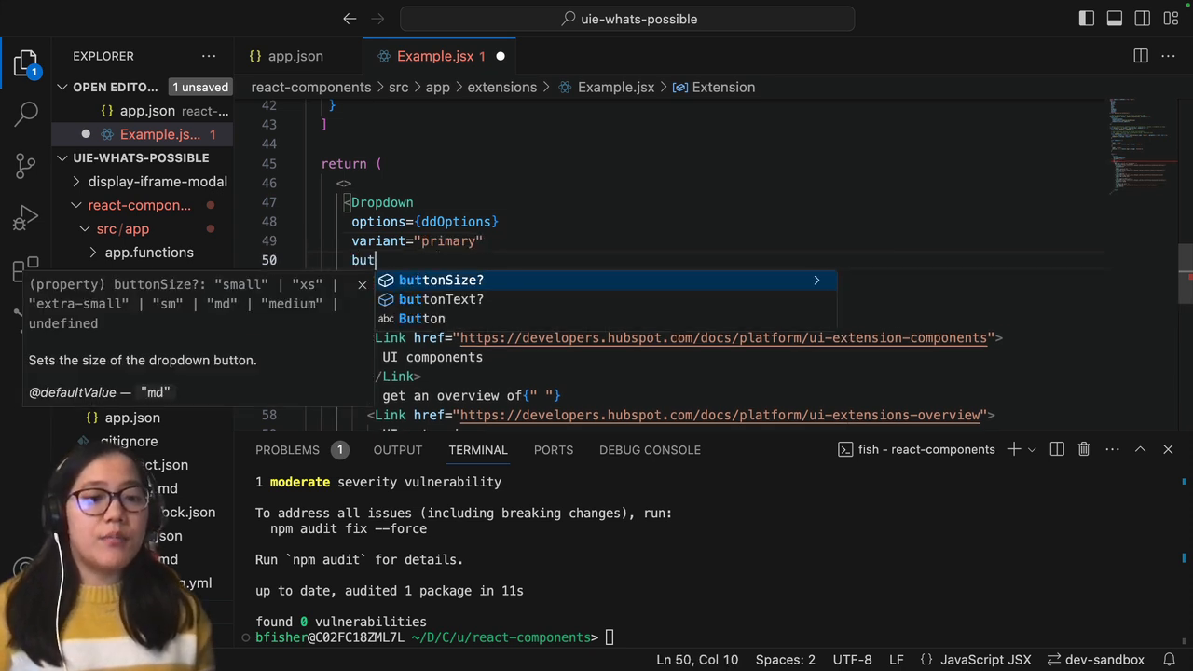
pyautogui.write('tonSize="md"')
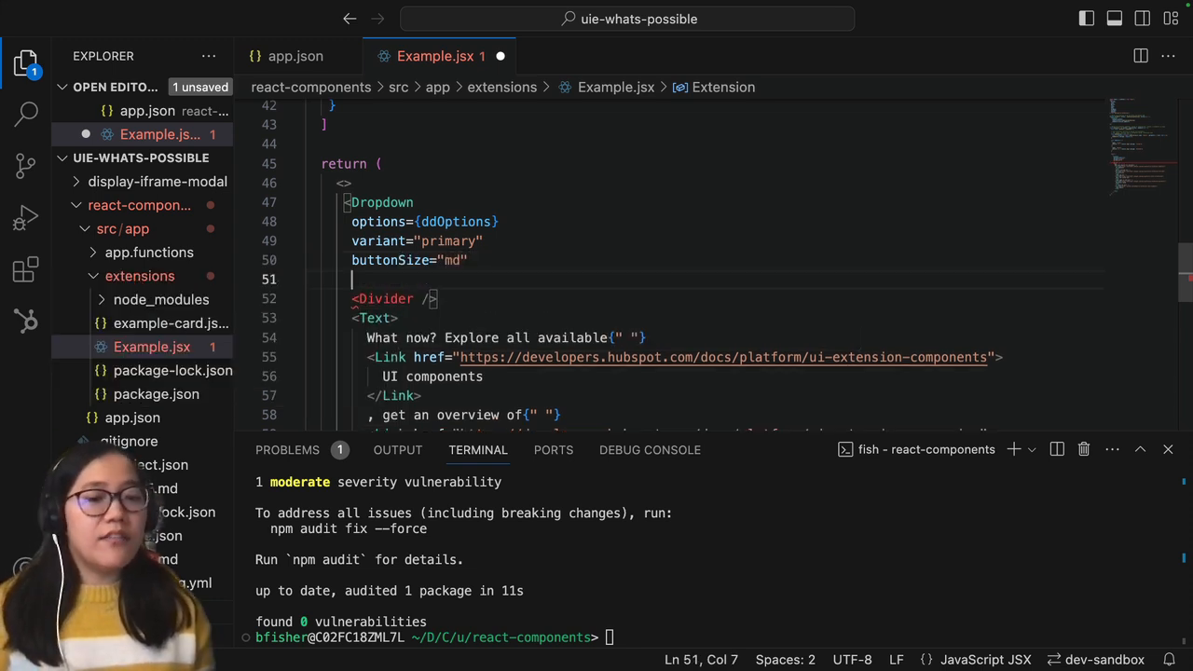
pyautogui.write('buttonText=""')
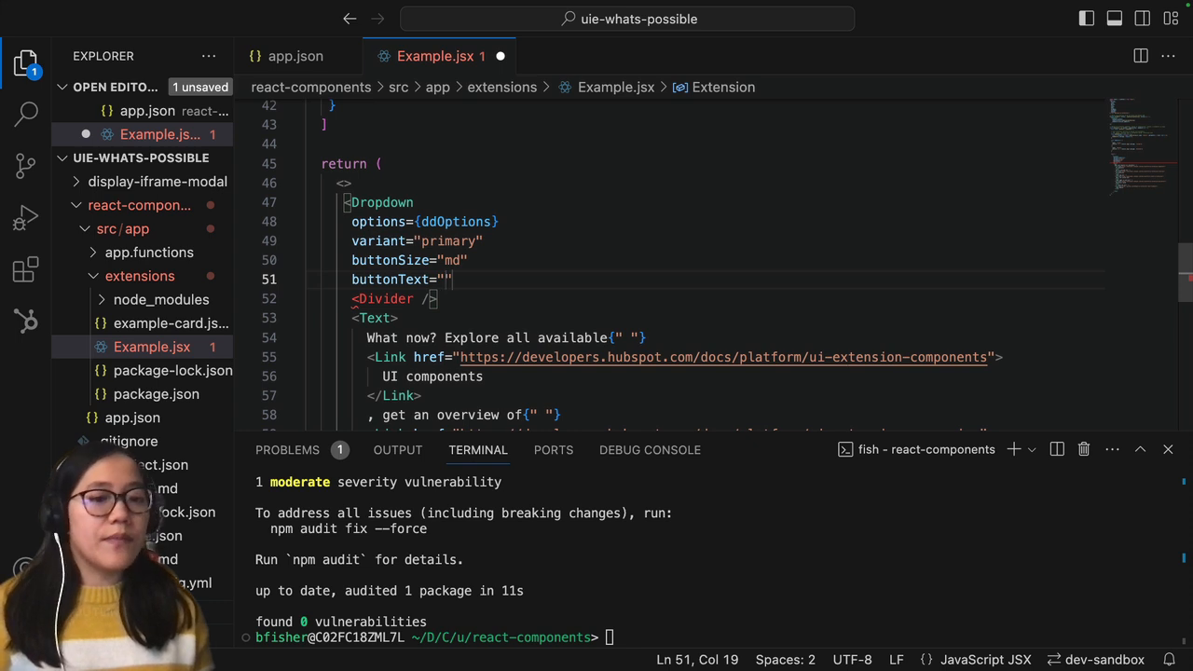
pyautogui.write('More')
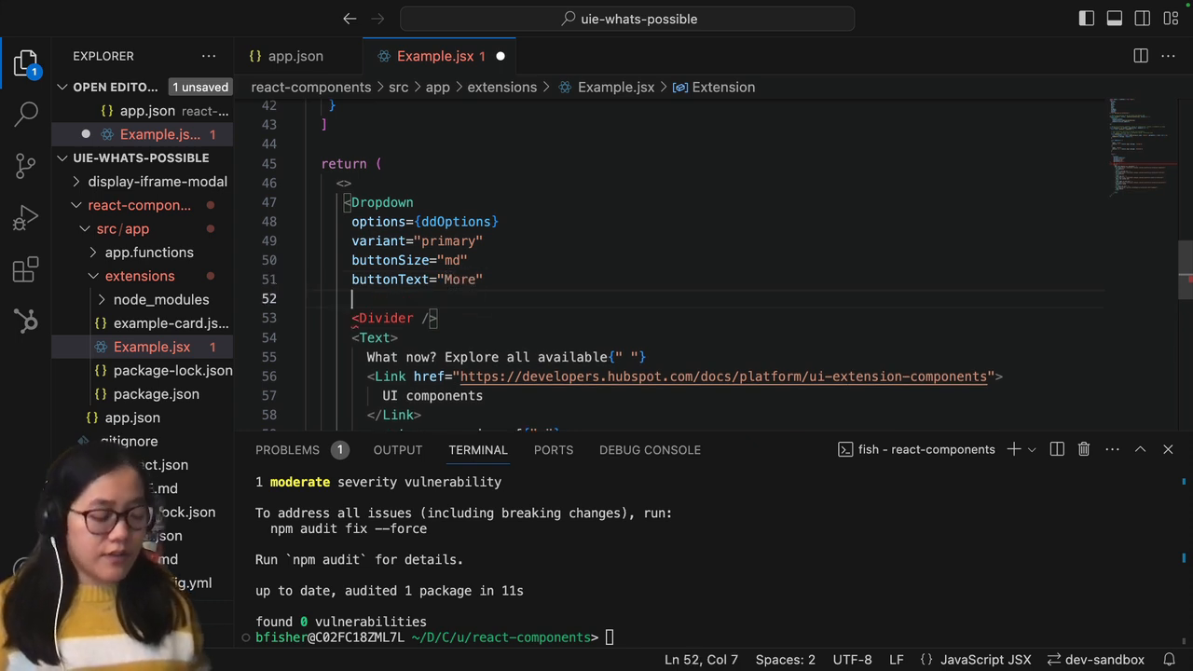
pyautogui.write('/>')
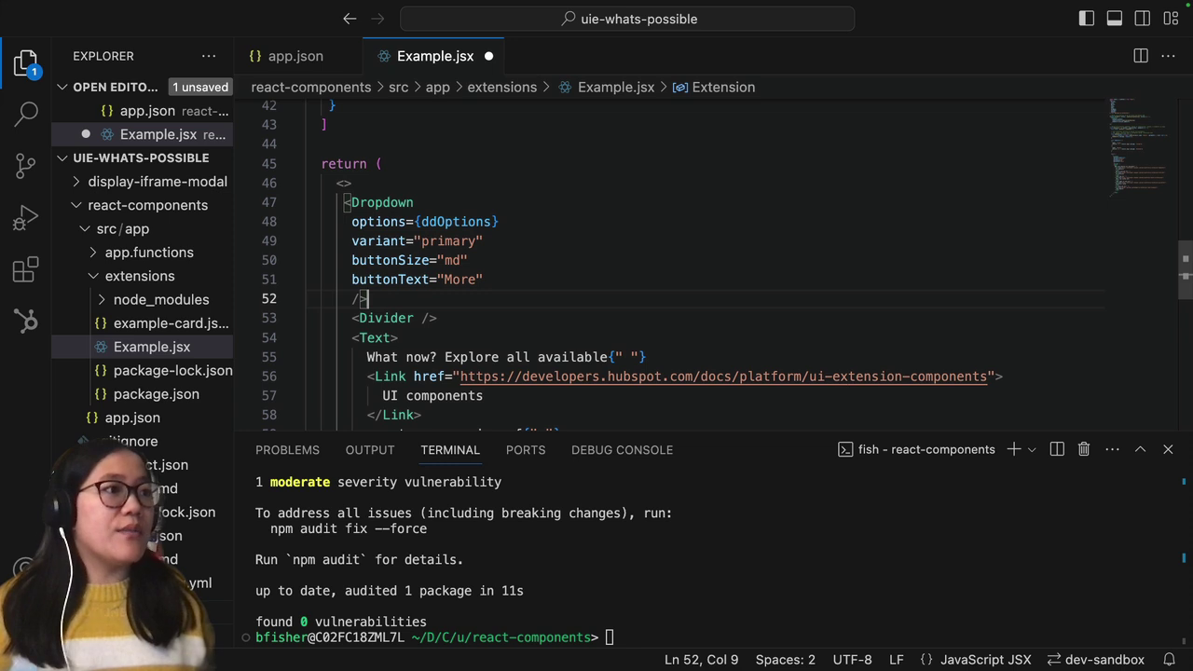
pyautogui.press('Enter')
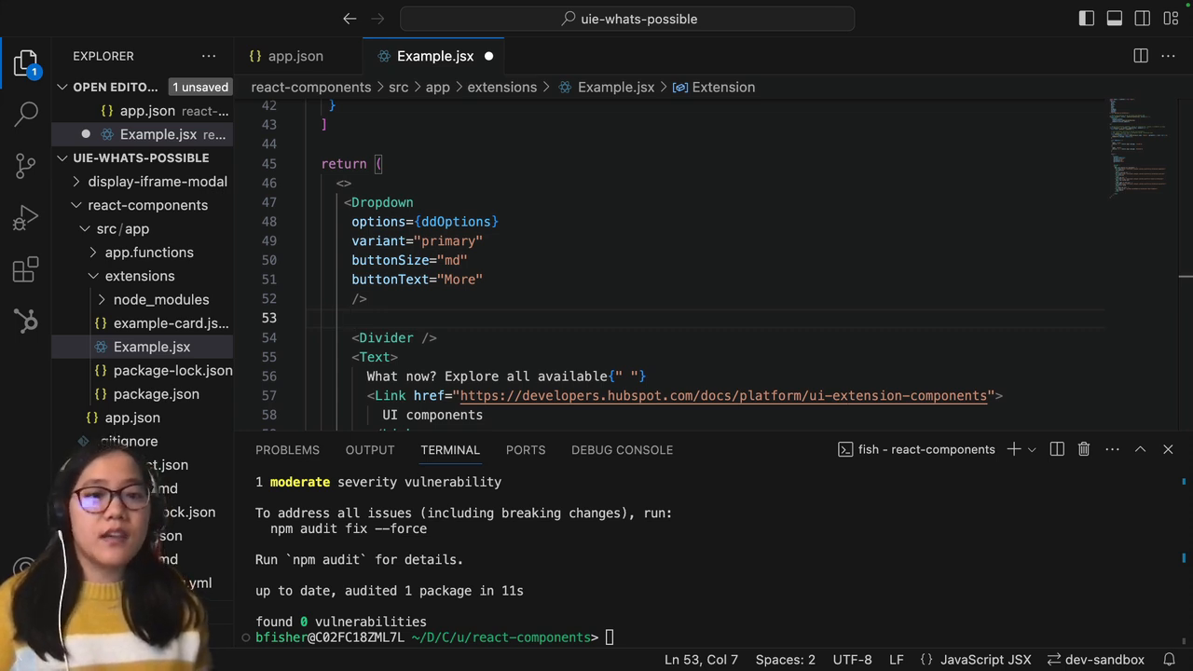
# - Add a Checkbox with name="adminCheck", description "Select to grant superpowers" and label Super Admin
pyautogui.write('<Checkbox')
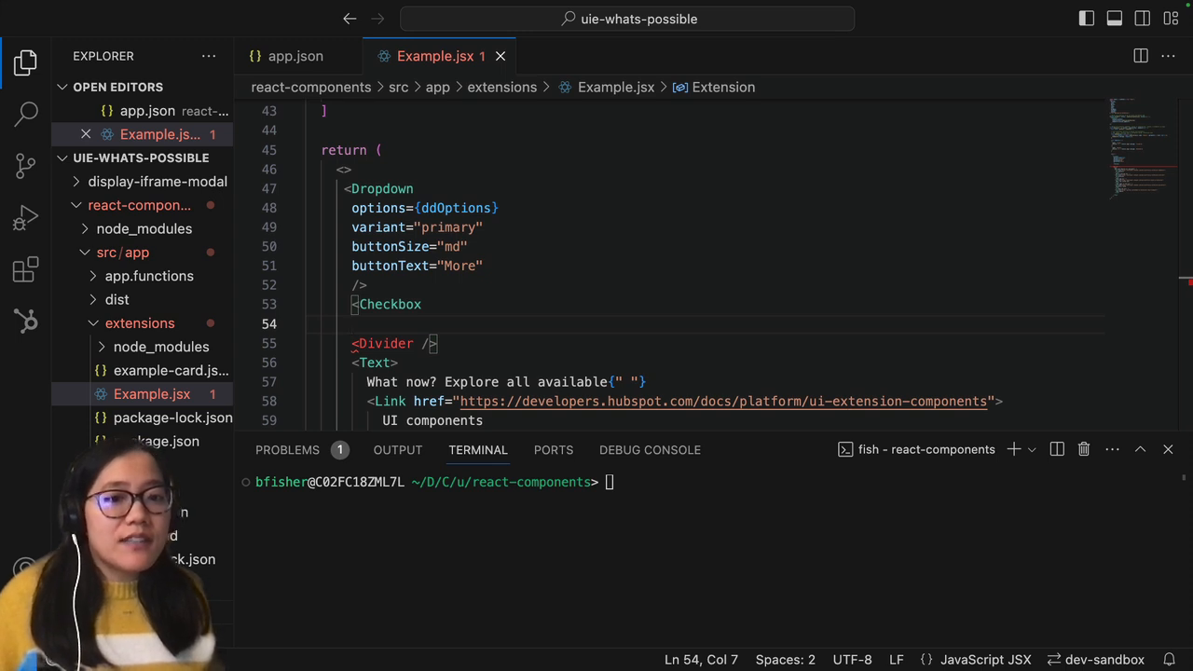
pyautogui.write('name')
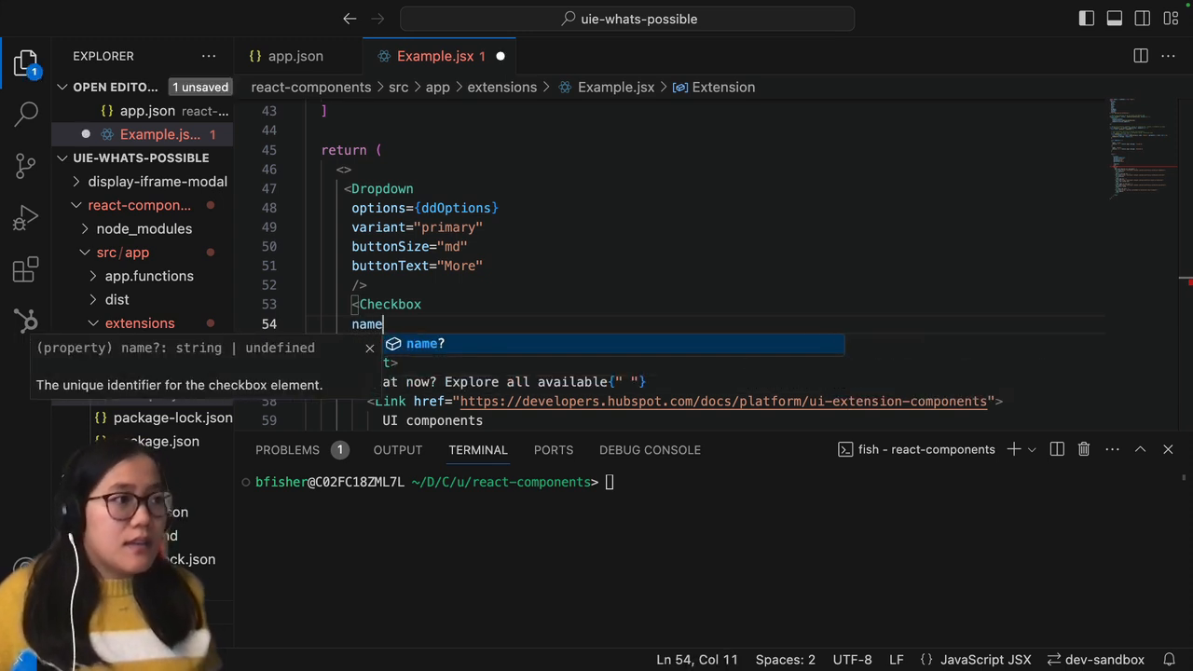
pyautogui.write('="ad')
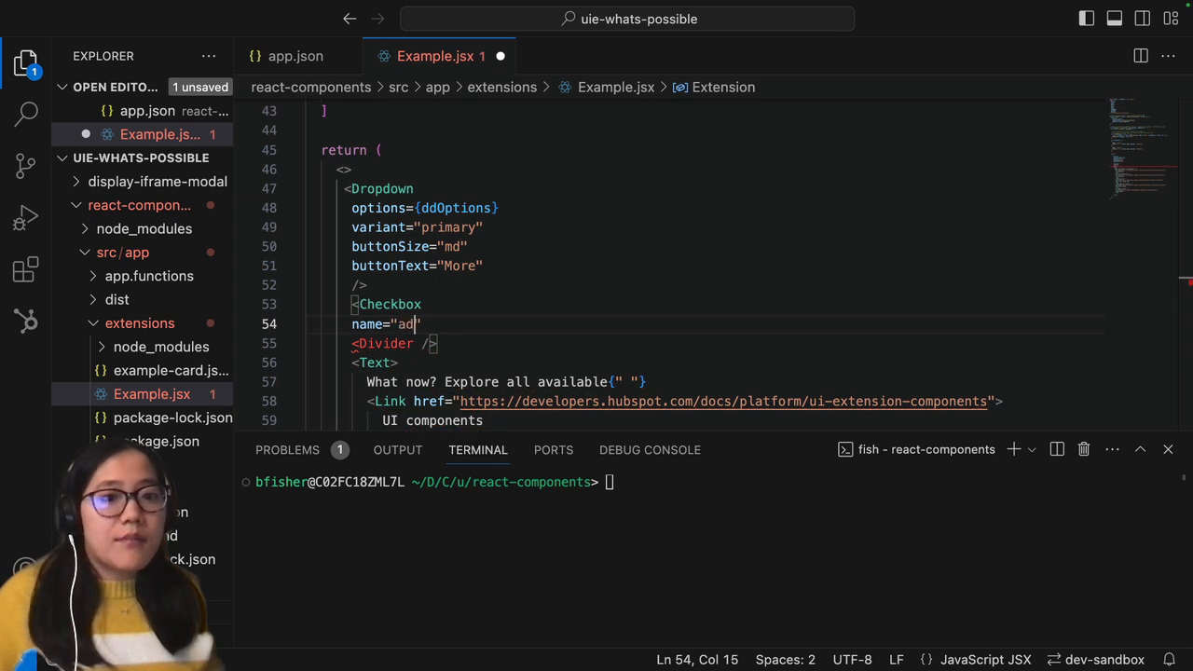
pyautogui.write('minCheck"')
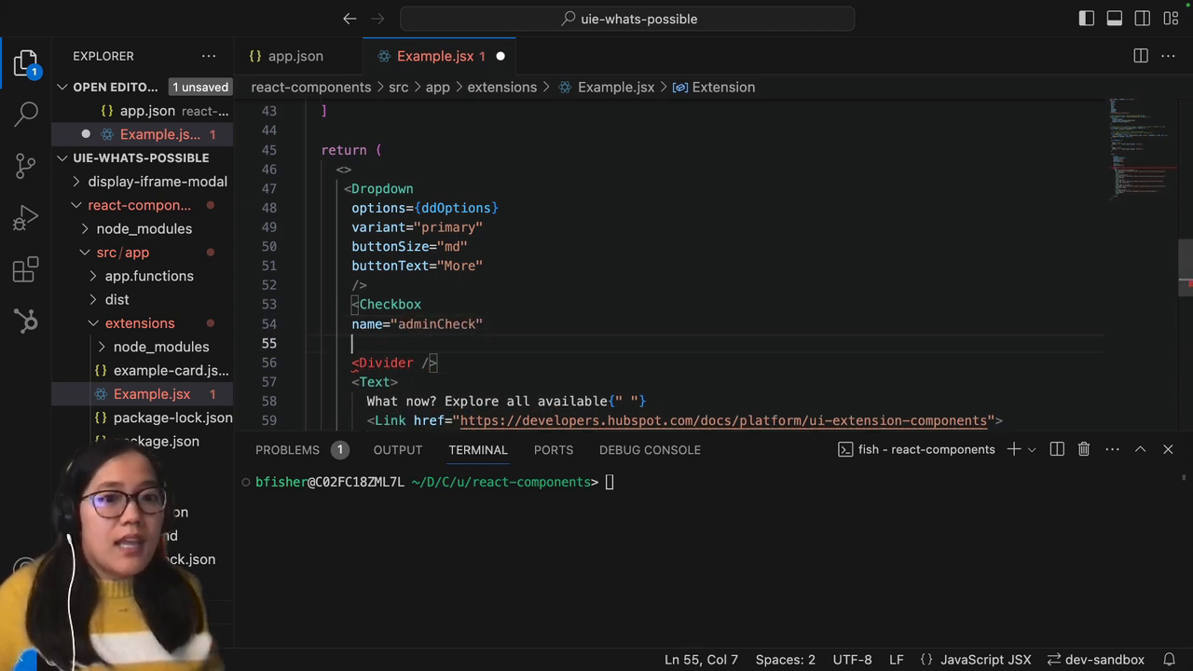
pyautogui.write('description="Select to grant super')
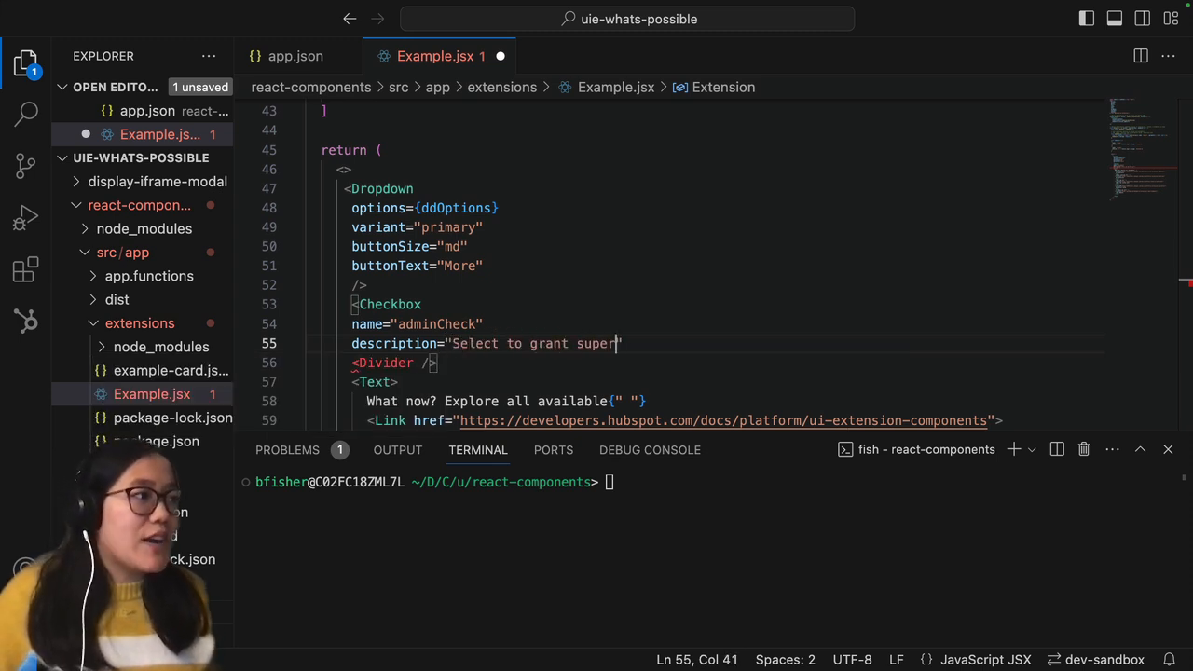
pyautogui.write('powers"')
pyautogui.write('>')
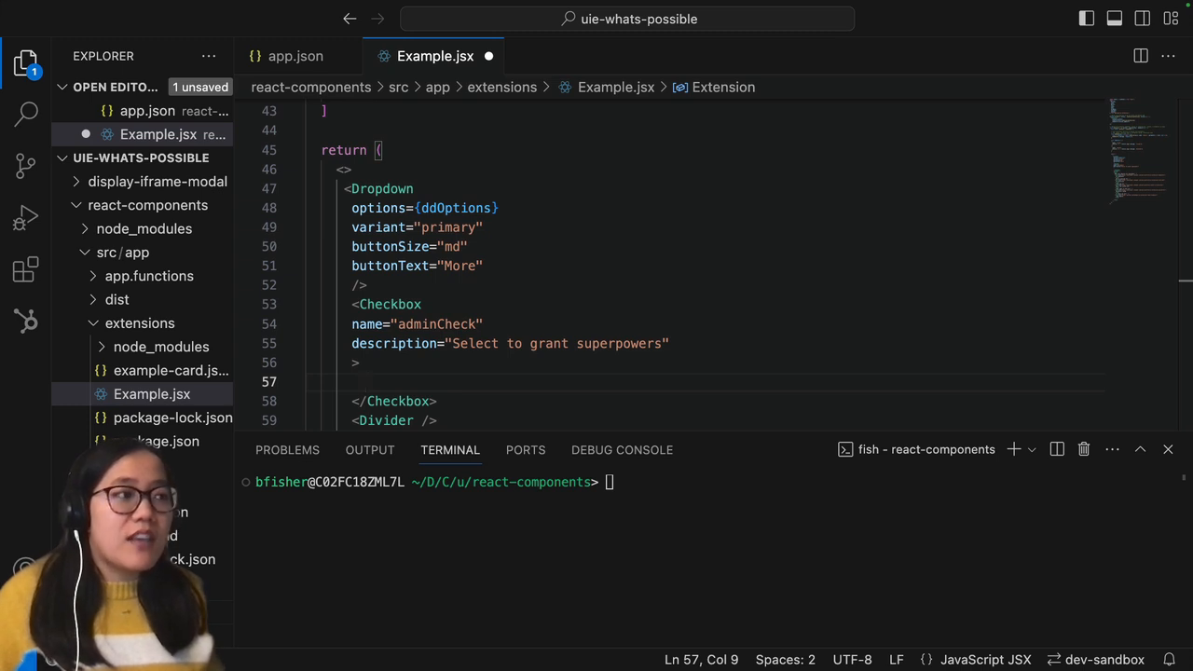
pyautogui.write('Super Admin')
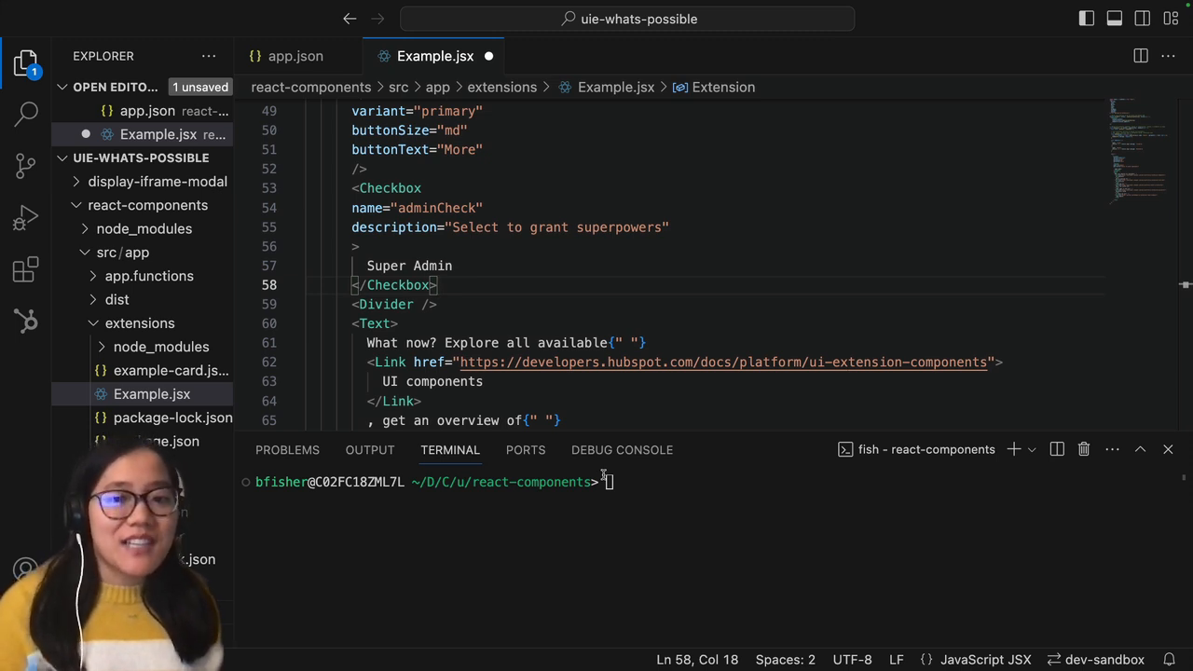
# - Save Example.jsx and run 'hs project dev', answering Y to create the project in dev-sandbox
pyautogui.press('ctrl+s')
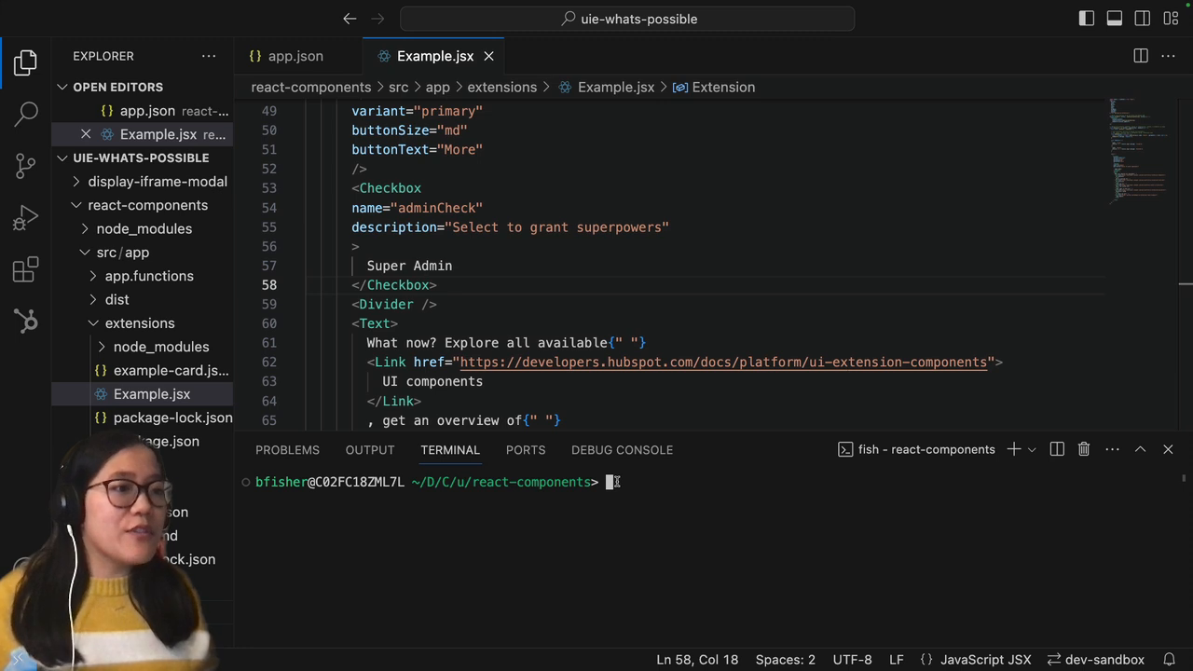
pyautogui.write('hs project dev')
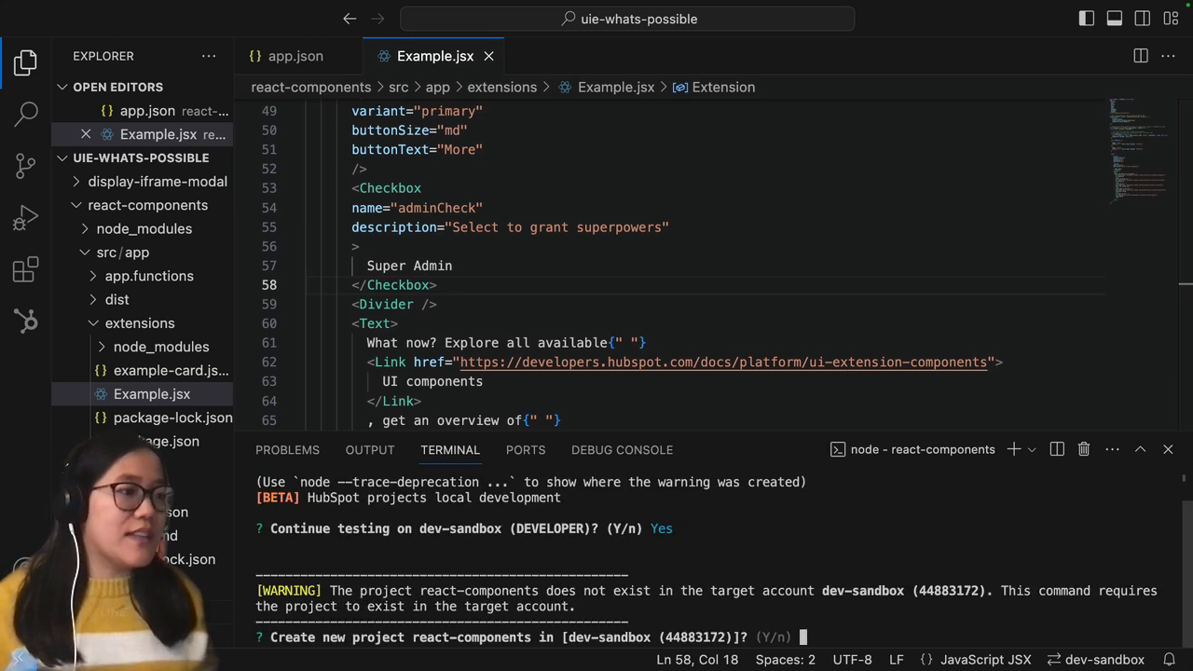
pyautogui.write('Y')
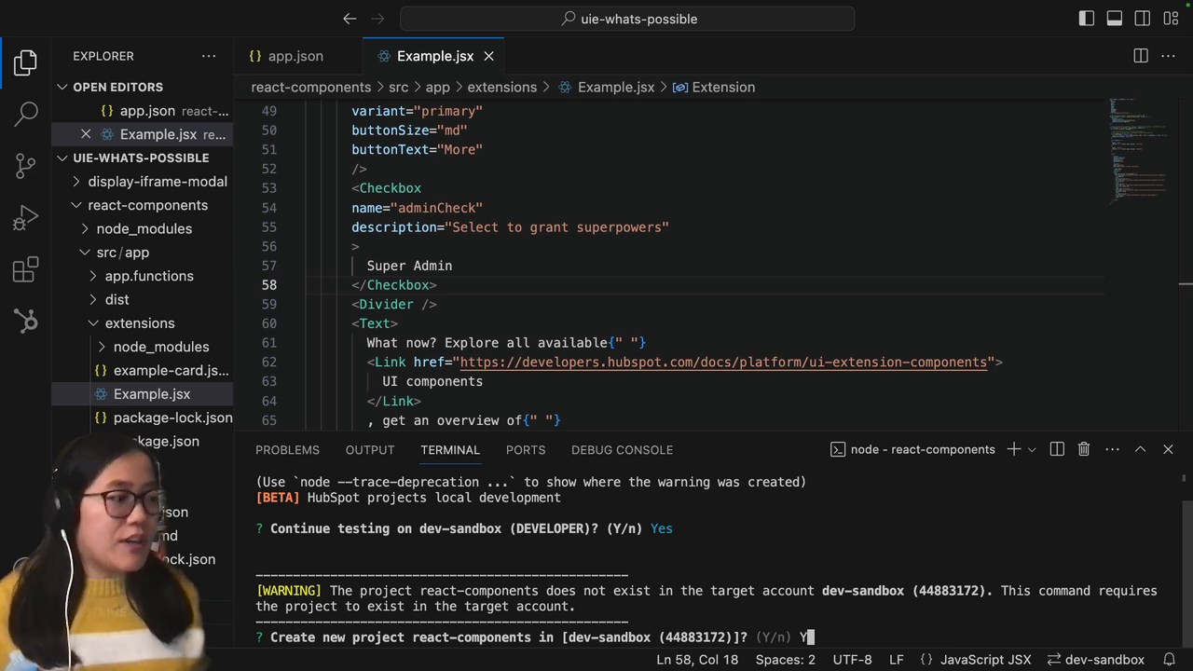
pyautogui.press('Return')
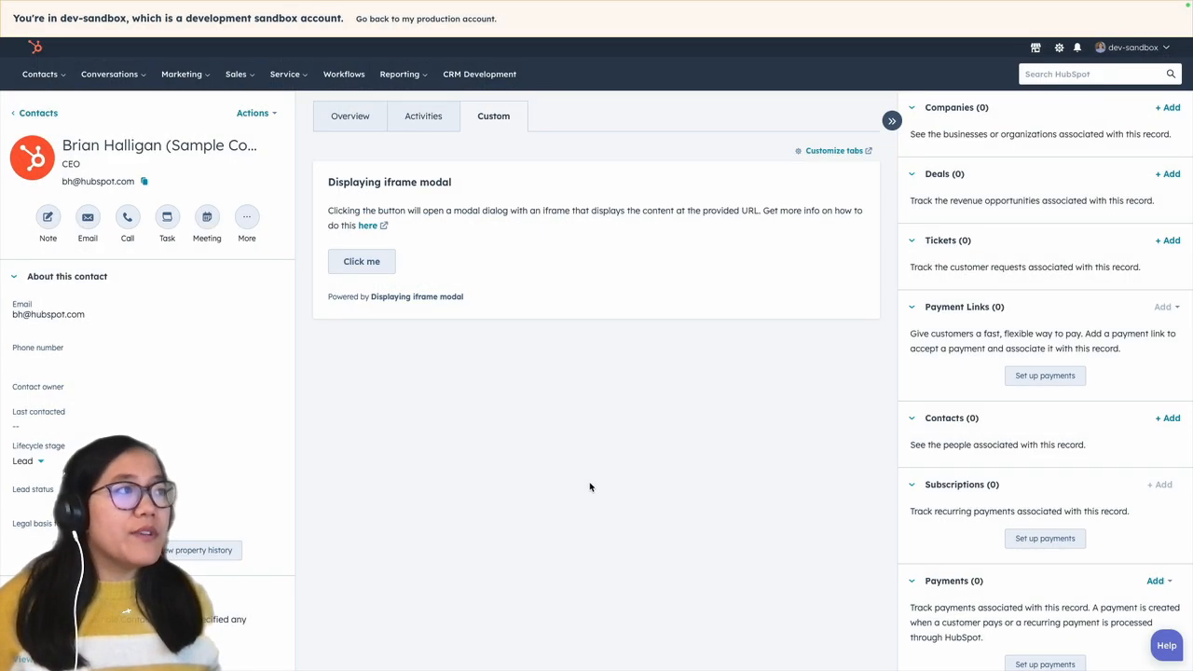
pyautogui.moveTo(574, 484)
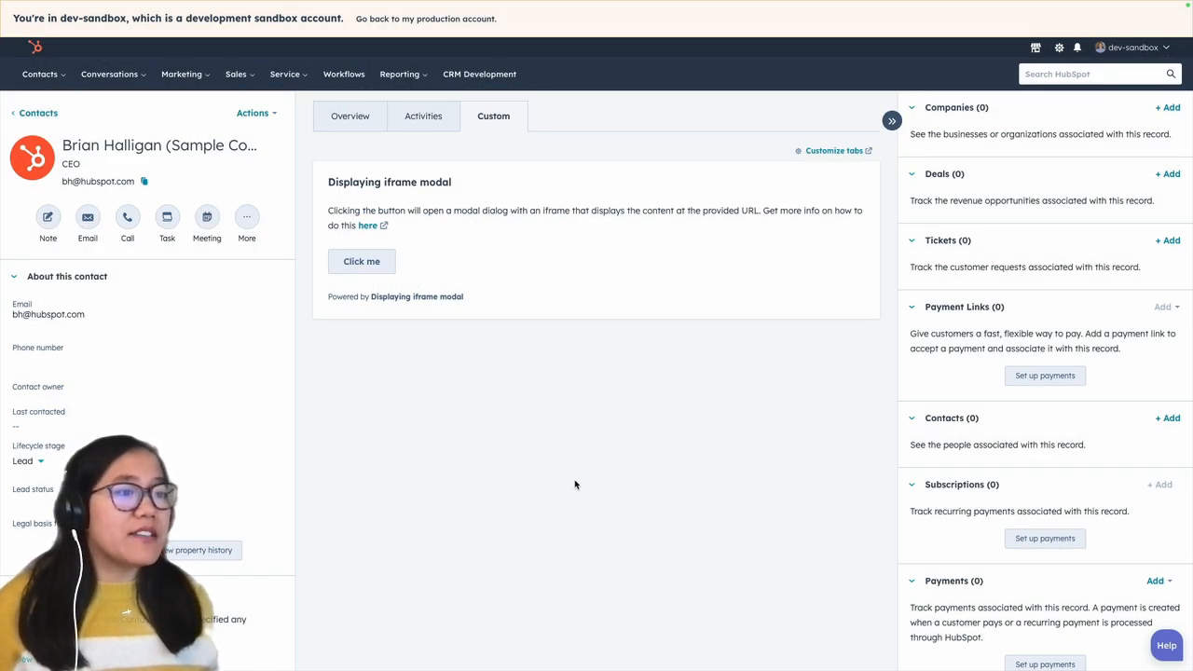
# - In the default view's Custom tab, add Example Card and save the layout
pyautogui.click(833, 149)
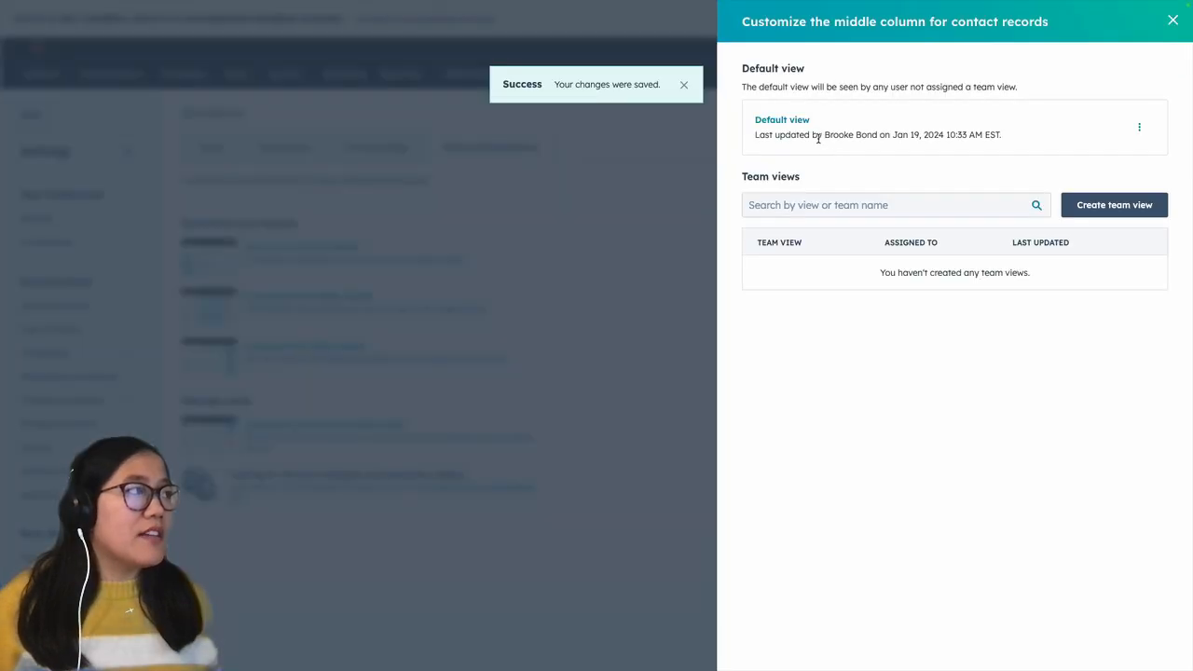
pyautogui.click(780, 119)
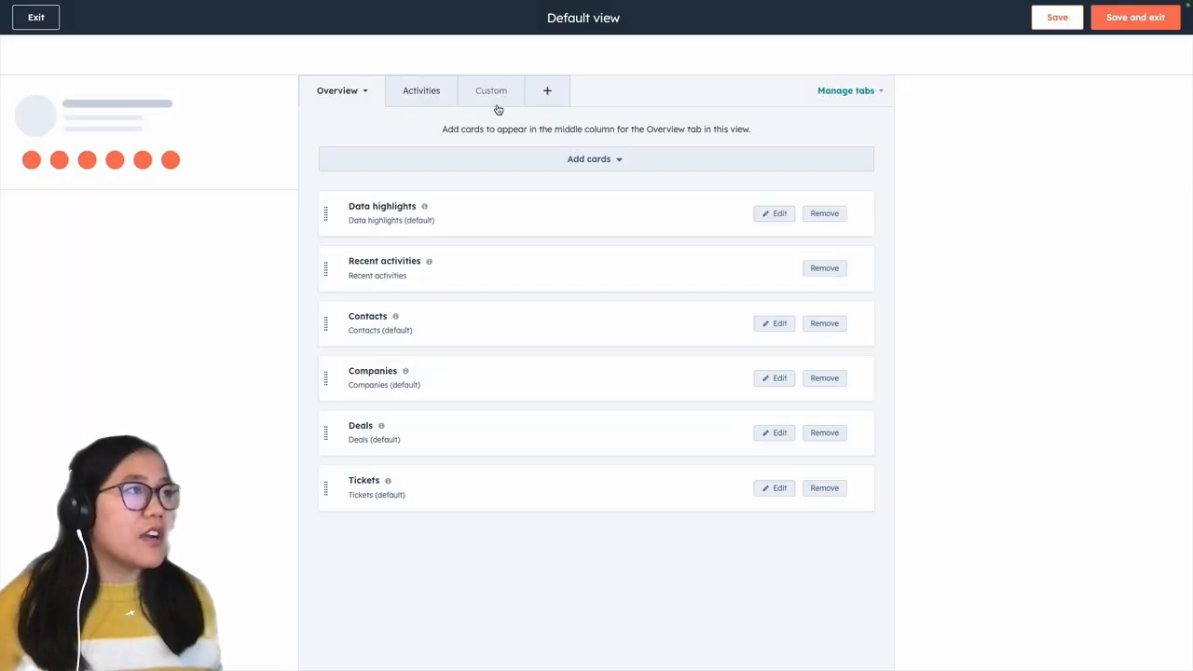
pyautogui.click(490, 90)
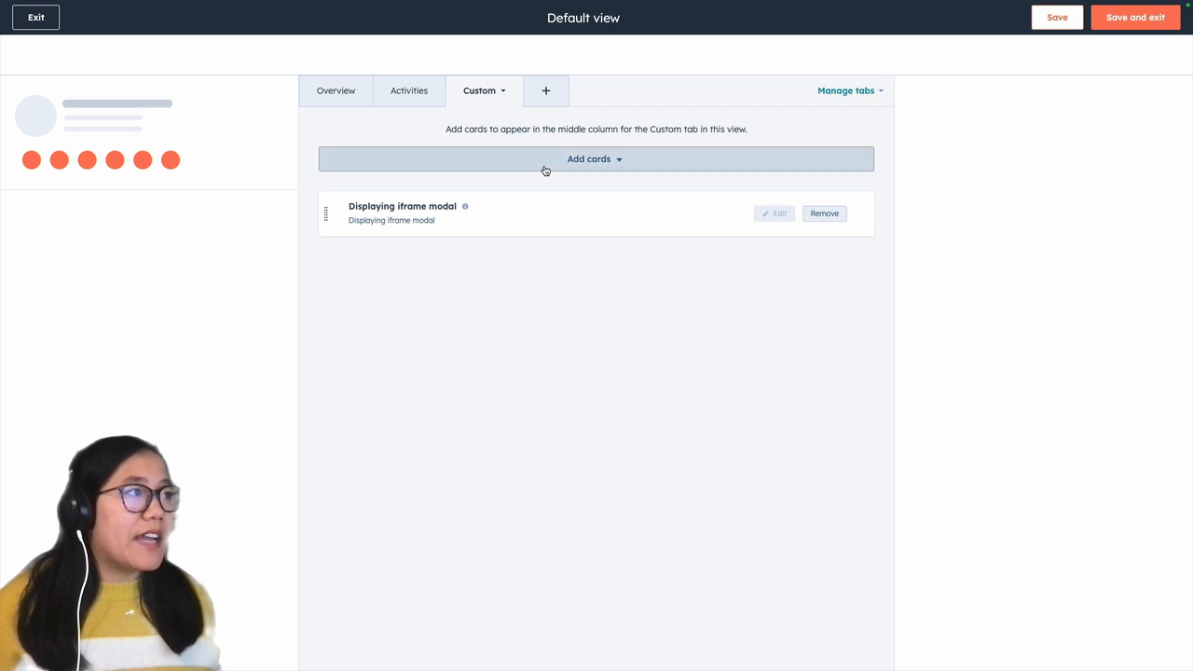
pyautogui.click(520, 393)
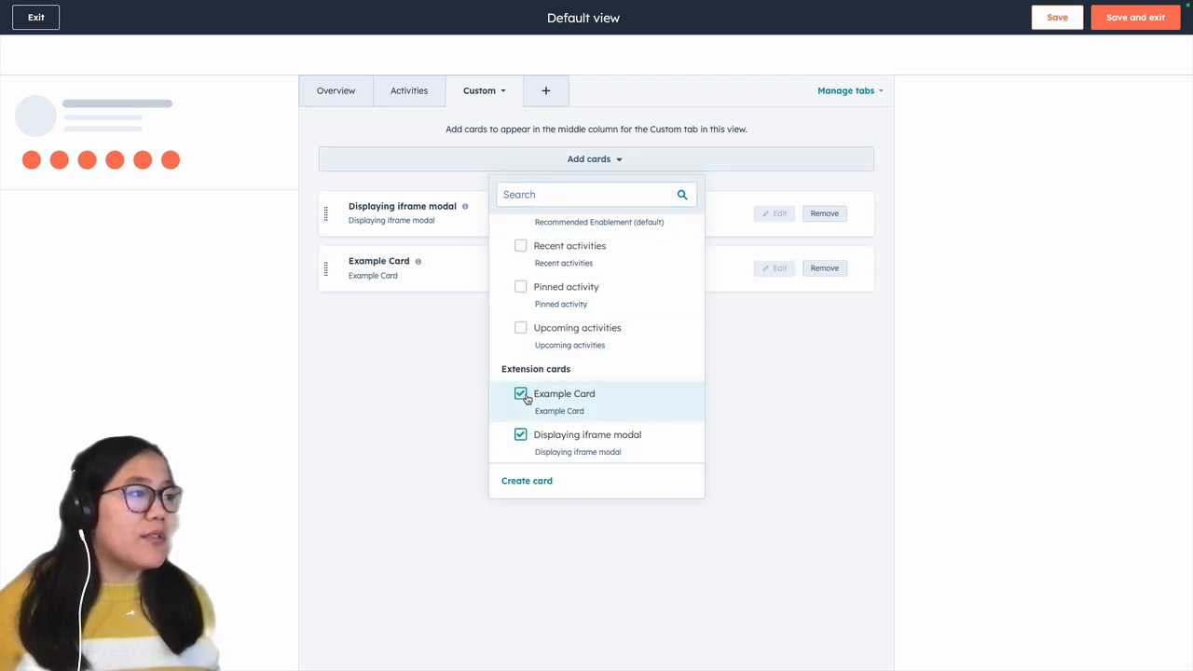
pyautogui.click(708, 377)
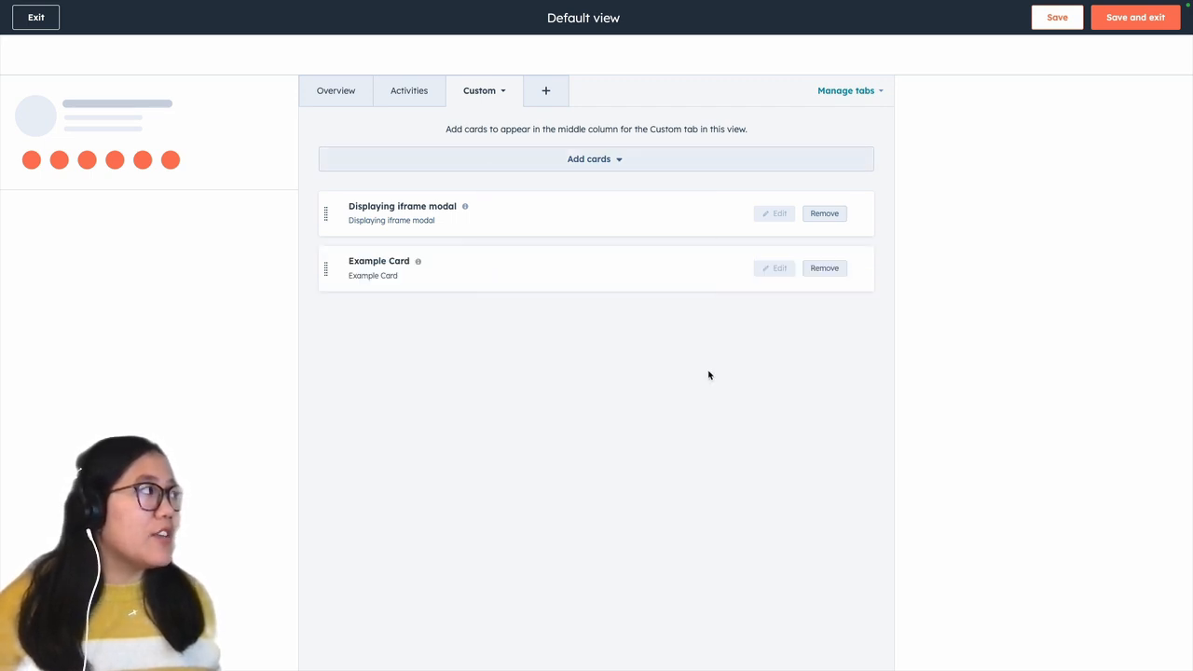
pyautogui.click(1135, 16)
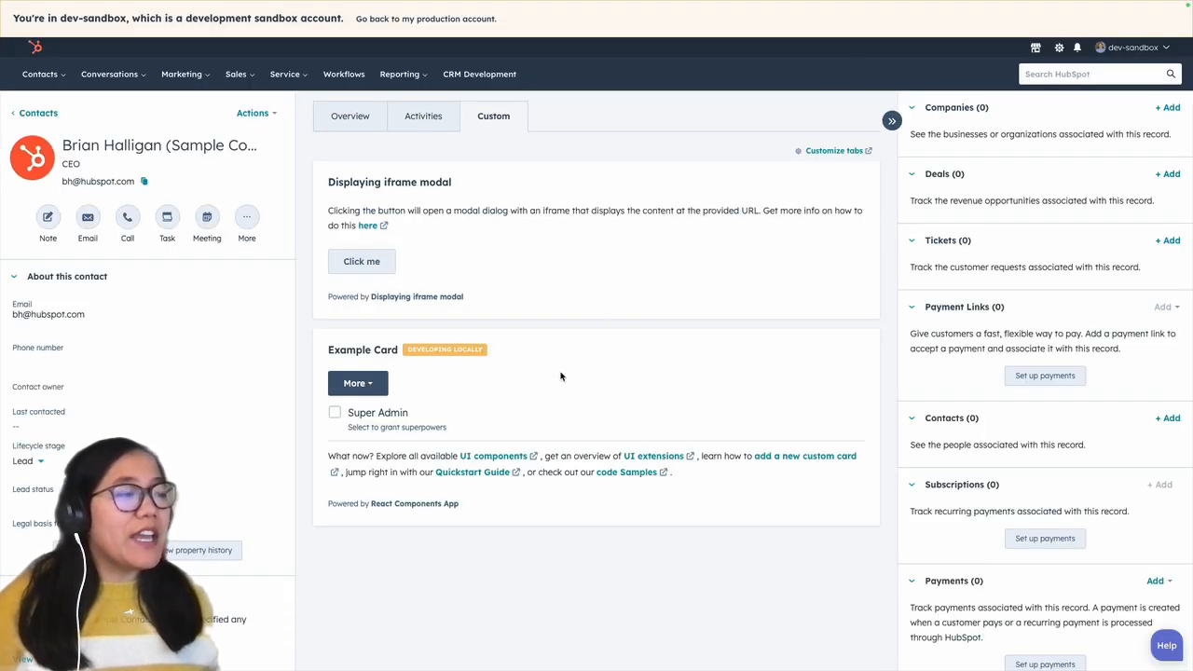
pyautogui.moveTo(538, 357)
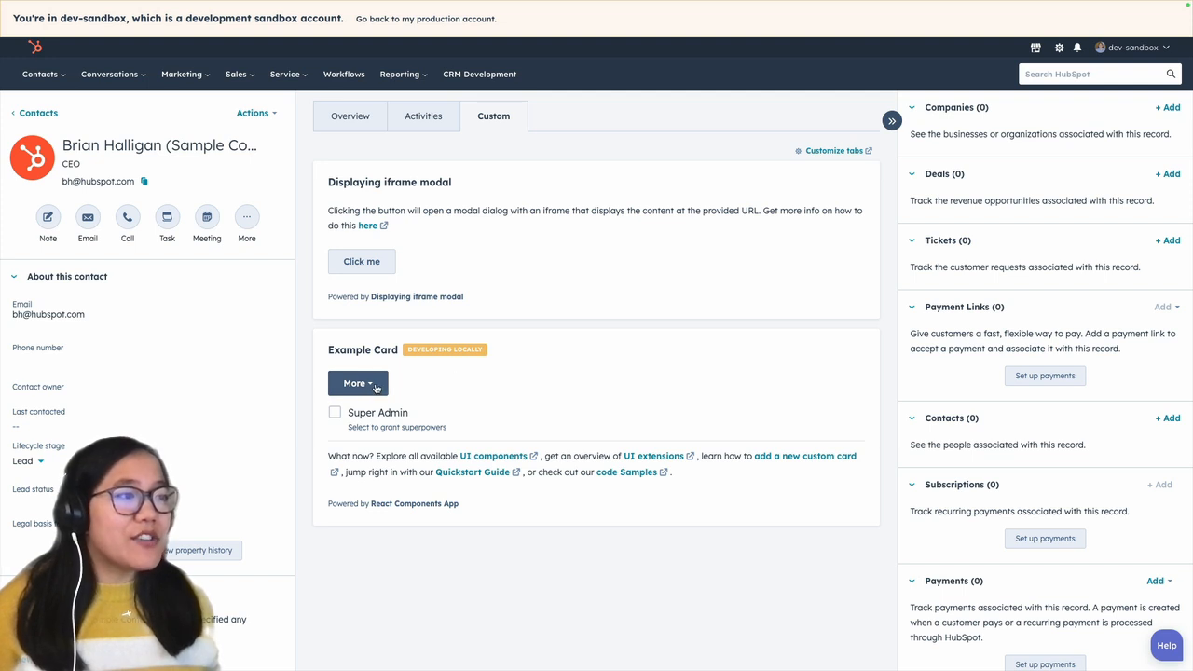
pyautogui.click(358, 384)
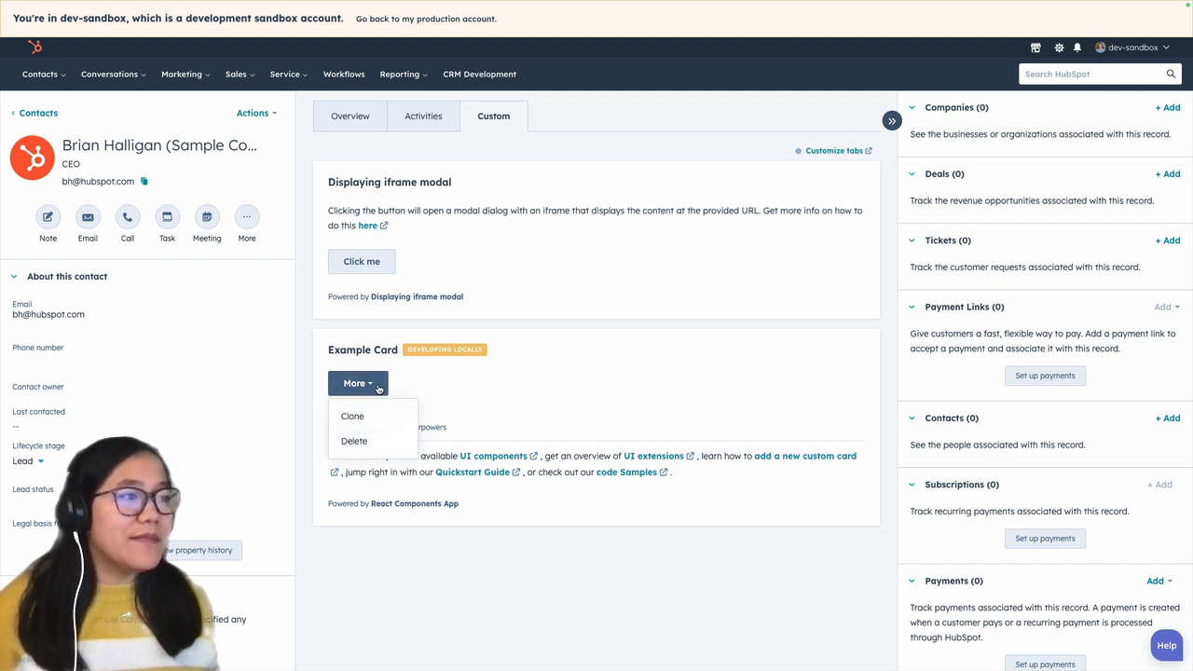
pyautogui.click(357, 384)
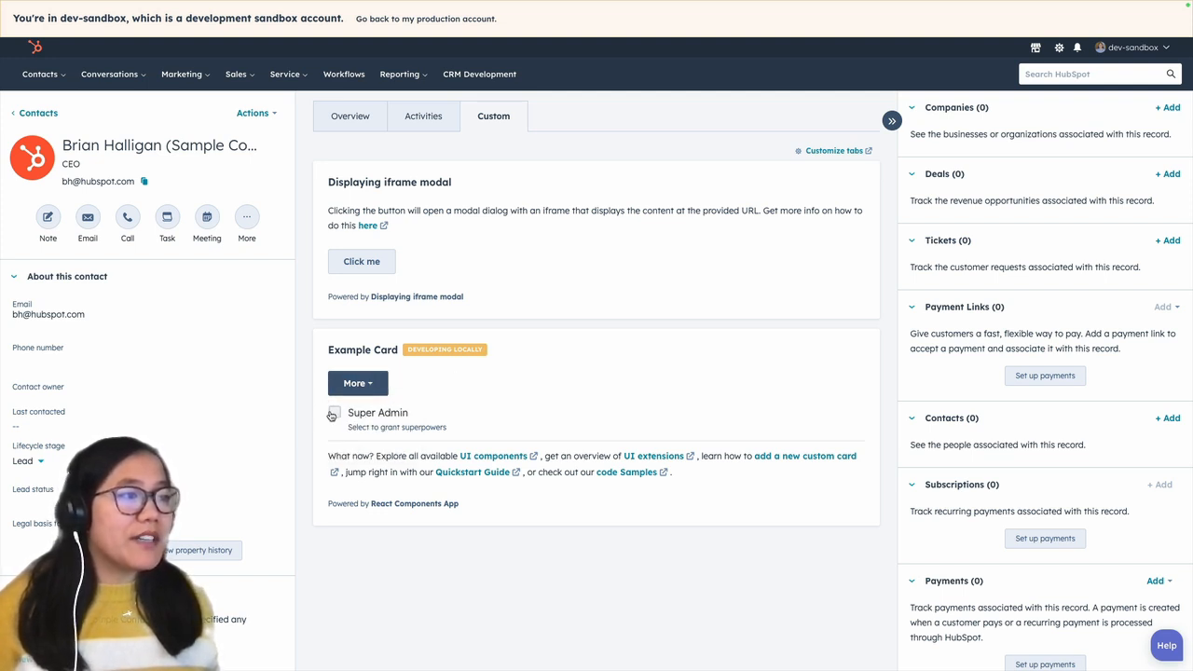